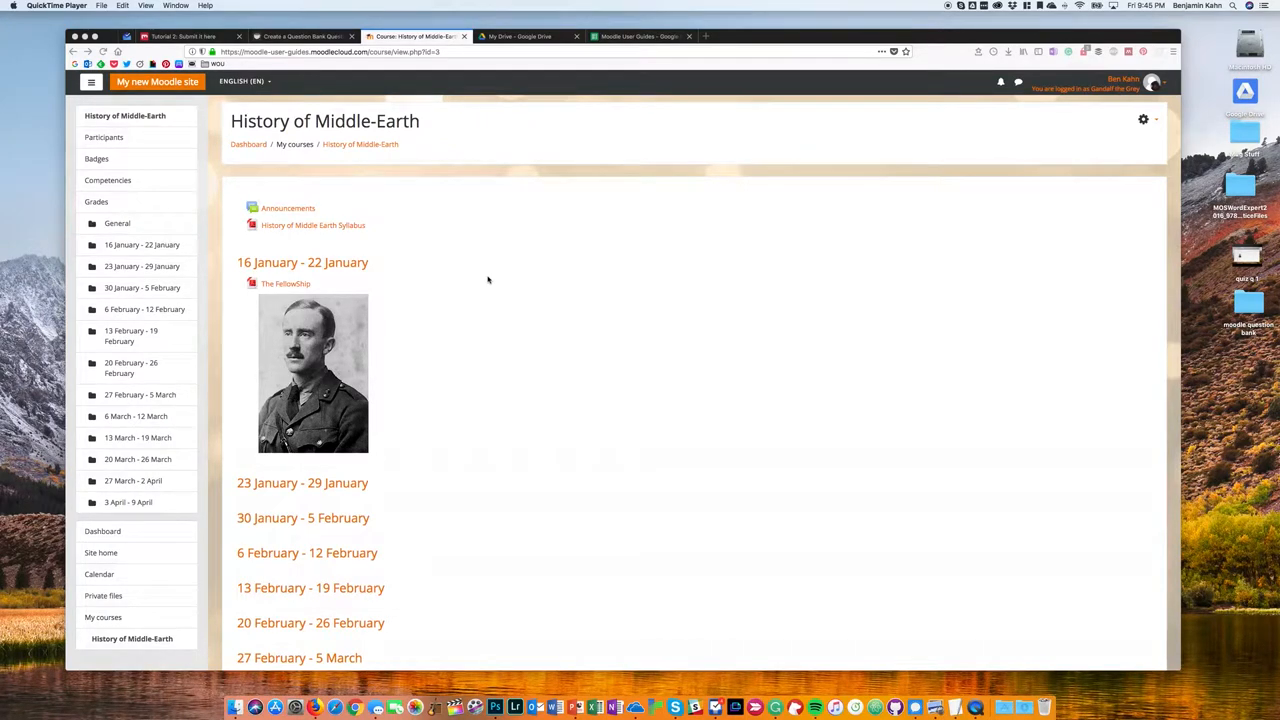
Step: Go from the History of Middle-Earth course page to its full Course administration page
scroll(down, 3)
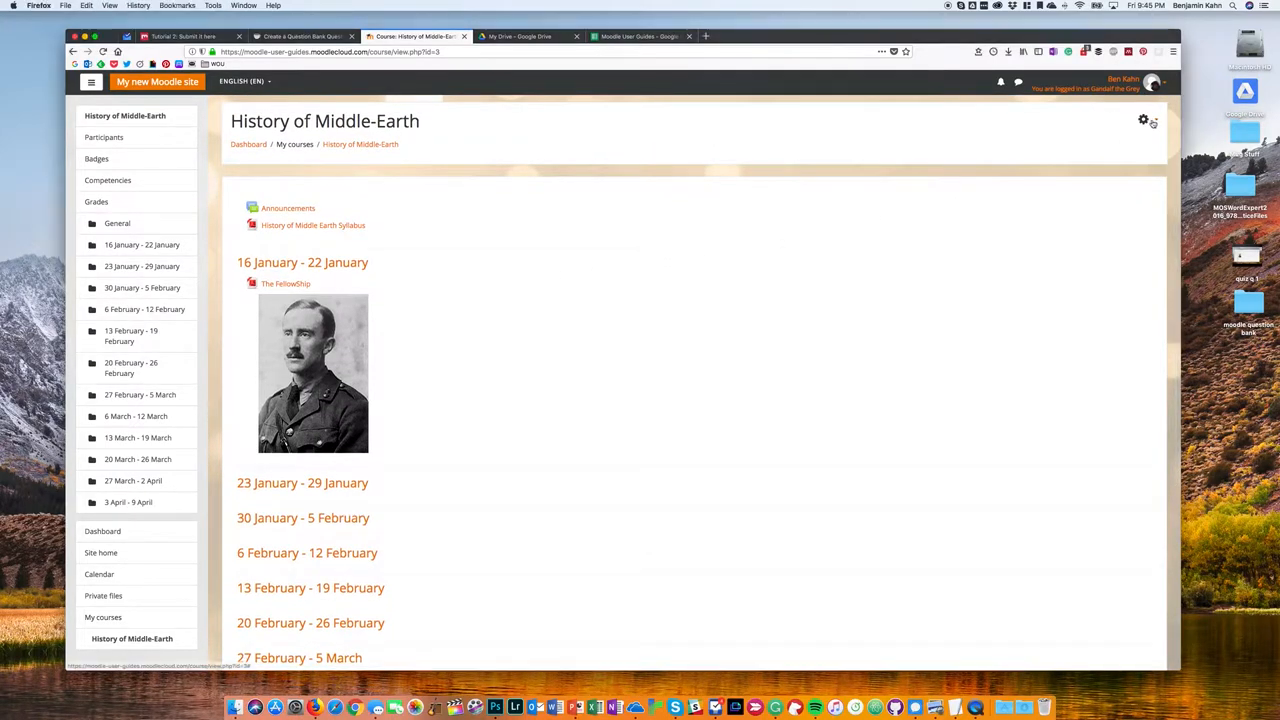
click(1144, 120)
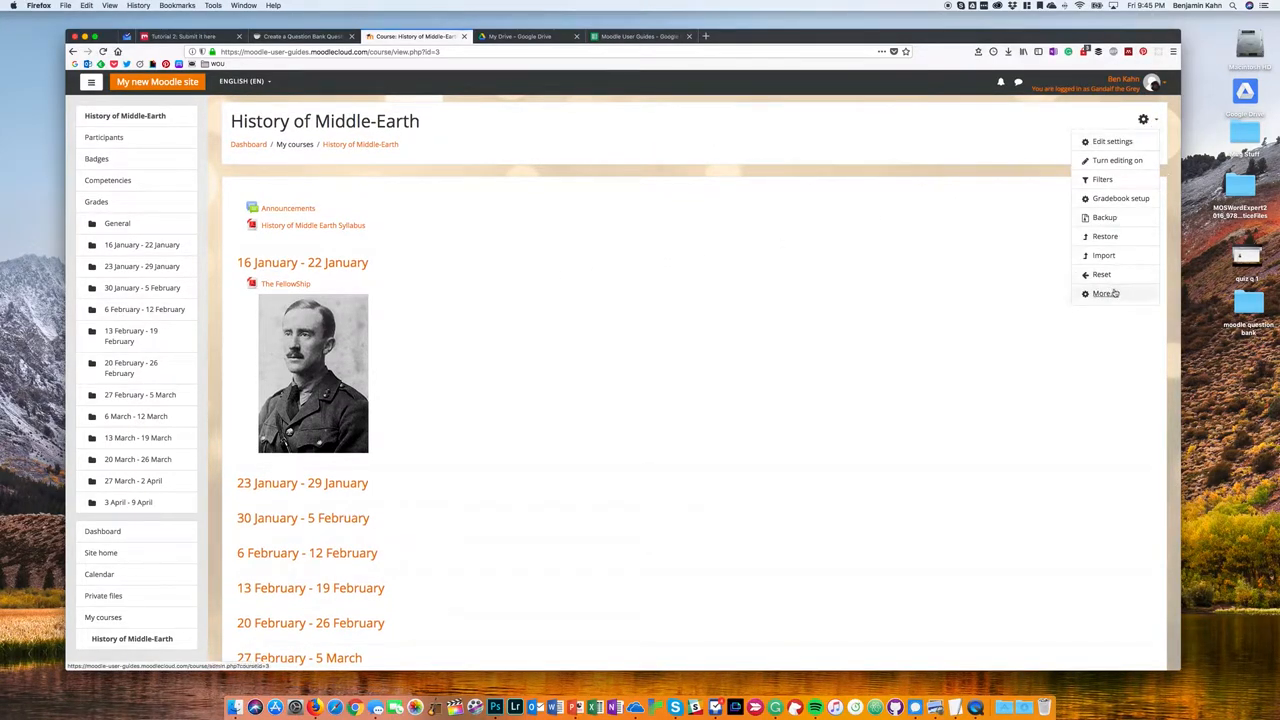
click(1103, 293)
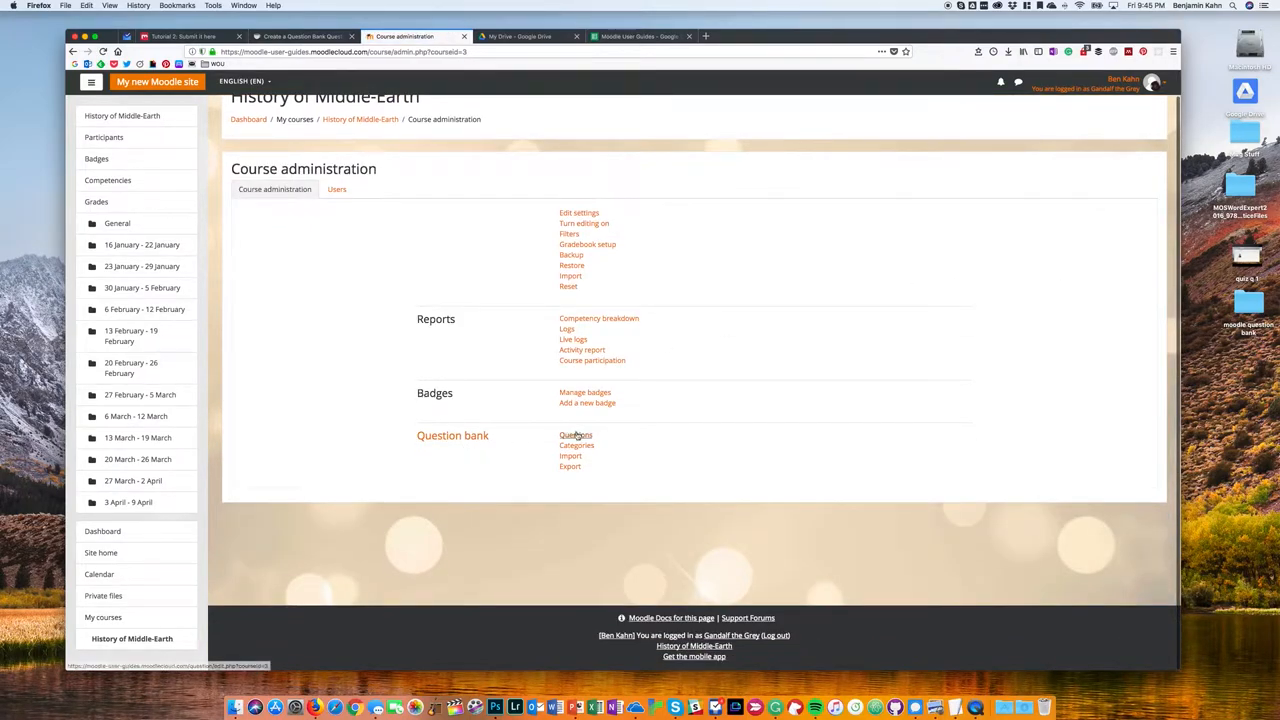
Step: Open the course question bank and select the Greek Mythology category
click(576, 435)
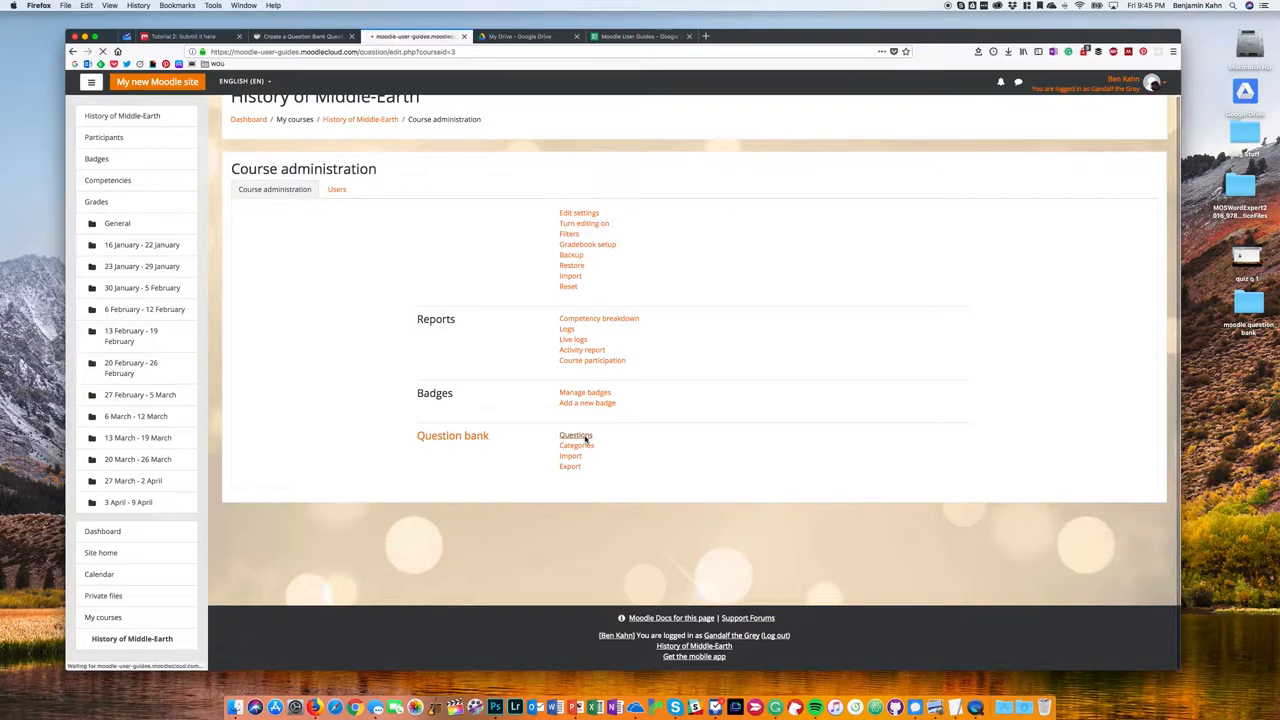
click(576, 435)
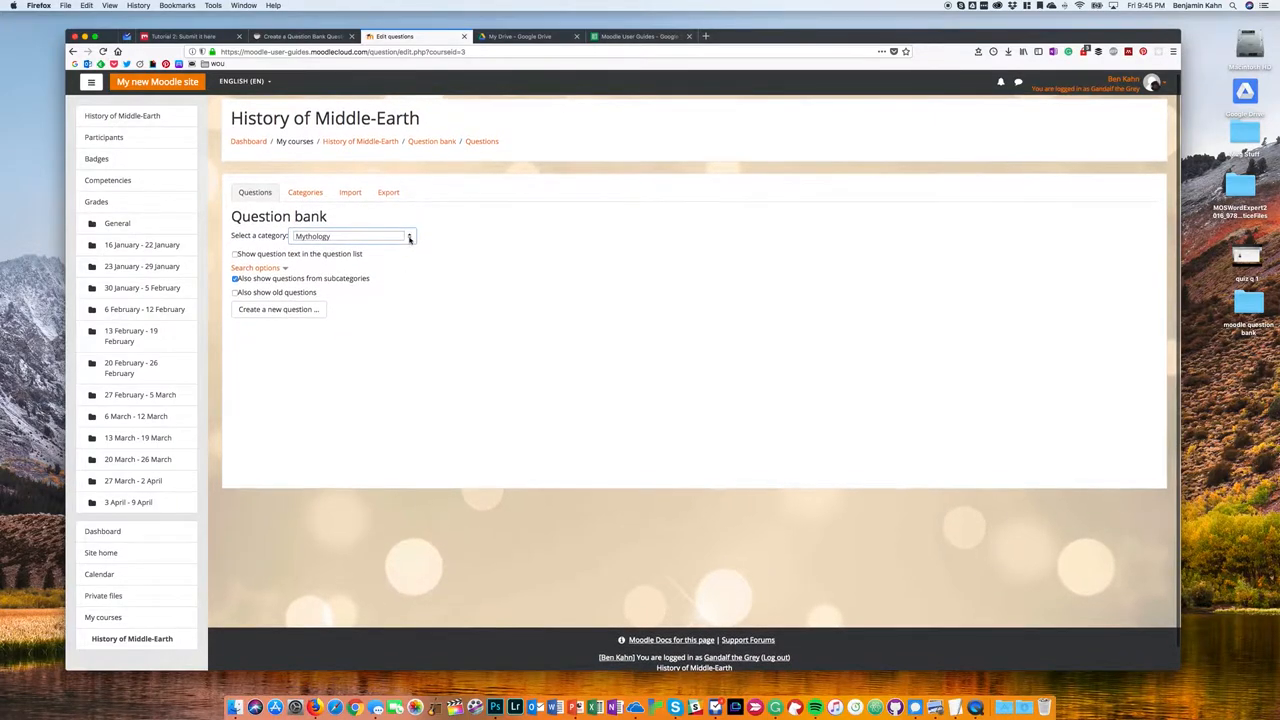
click(350, 233)
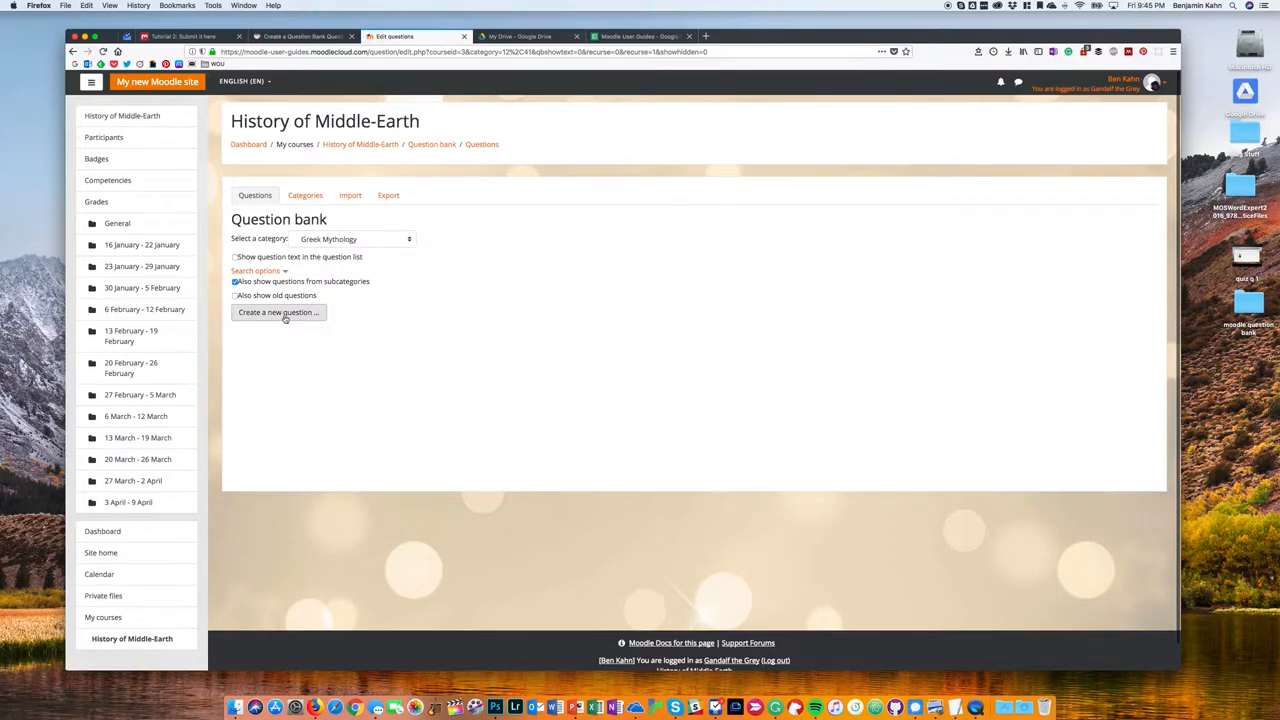
Step: Start a new question, read the question type descriptions, and choose Multiple choice
click(277, 312)
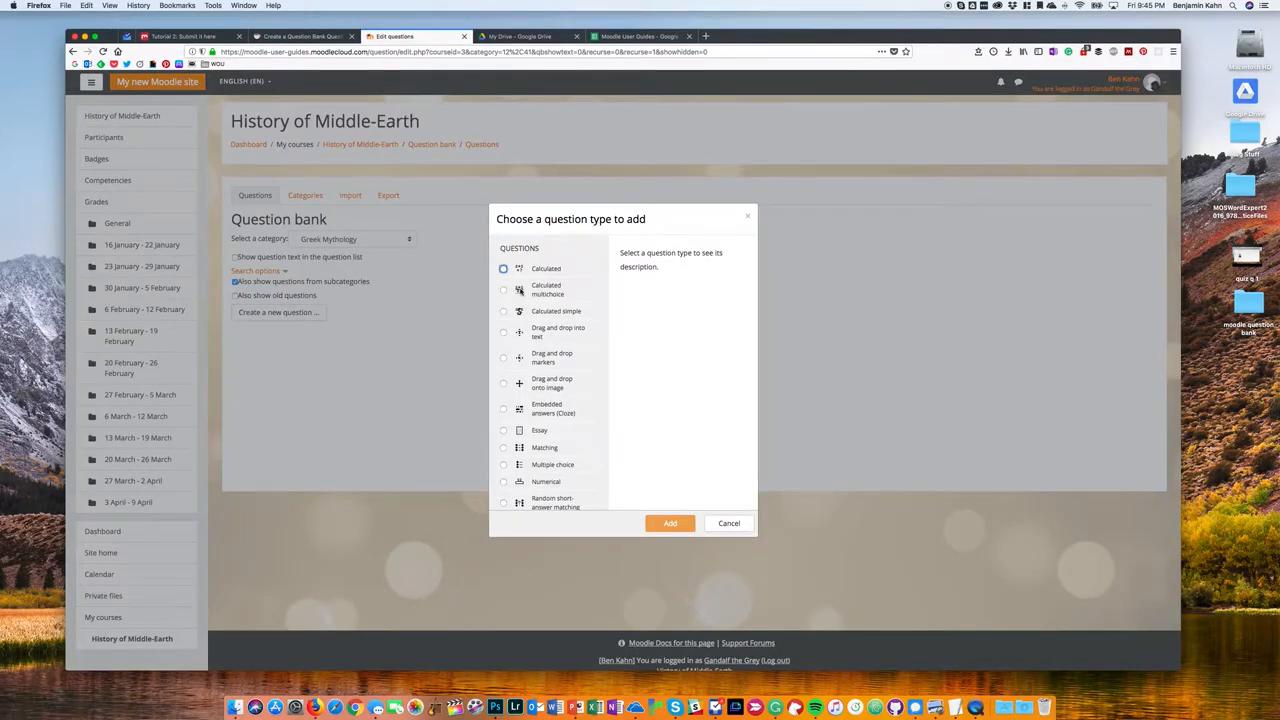
scroll(down, 3)
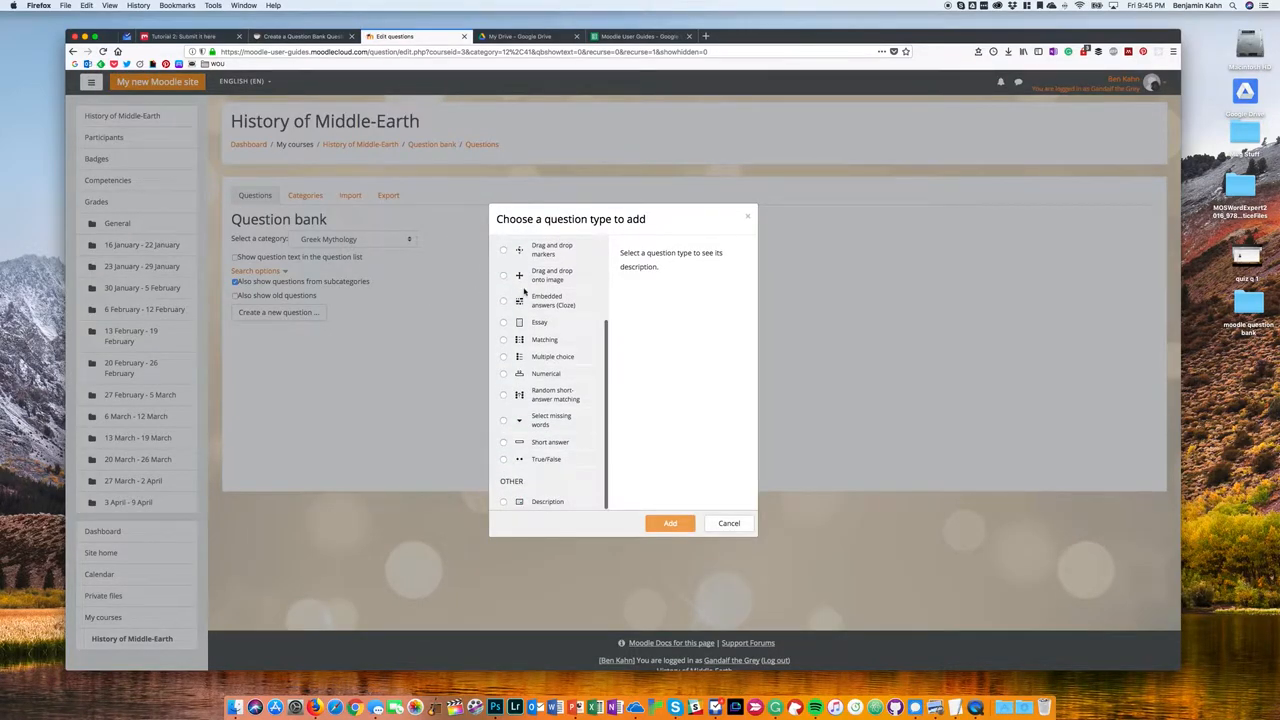
click(504, 311)
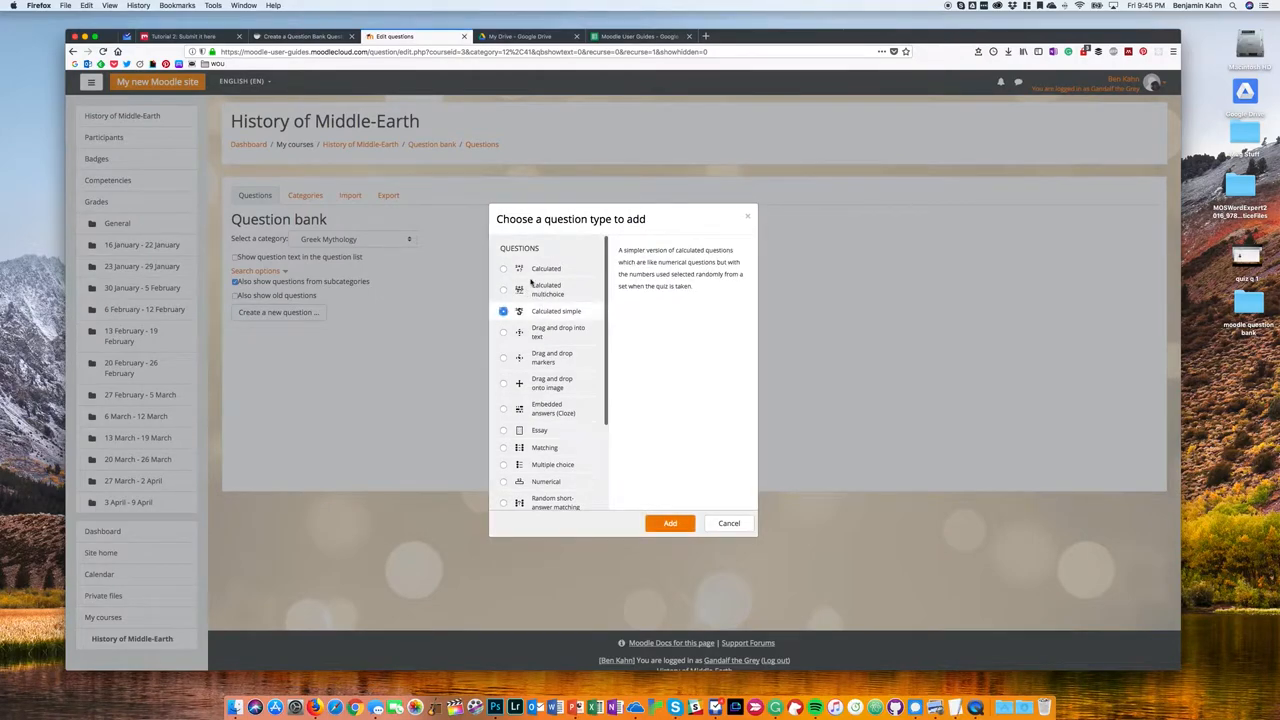
click(503, 357)
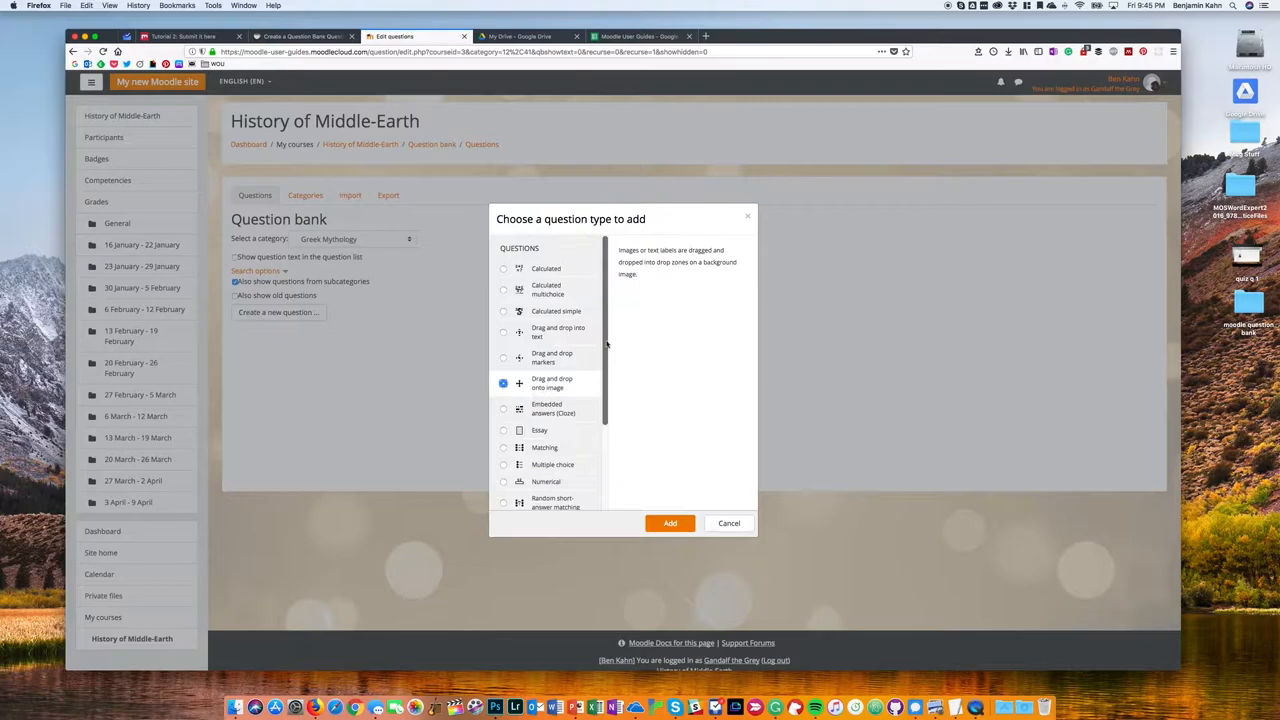
mouse_move(655, 284)
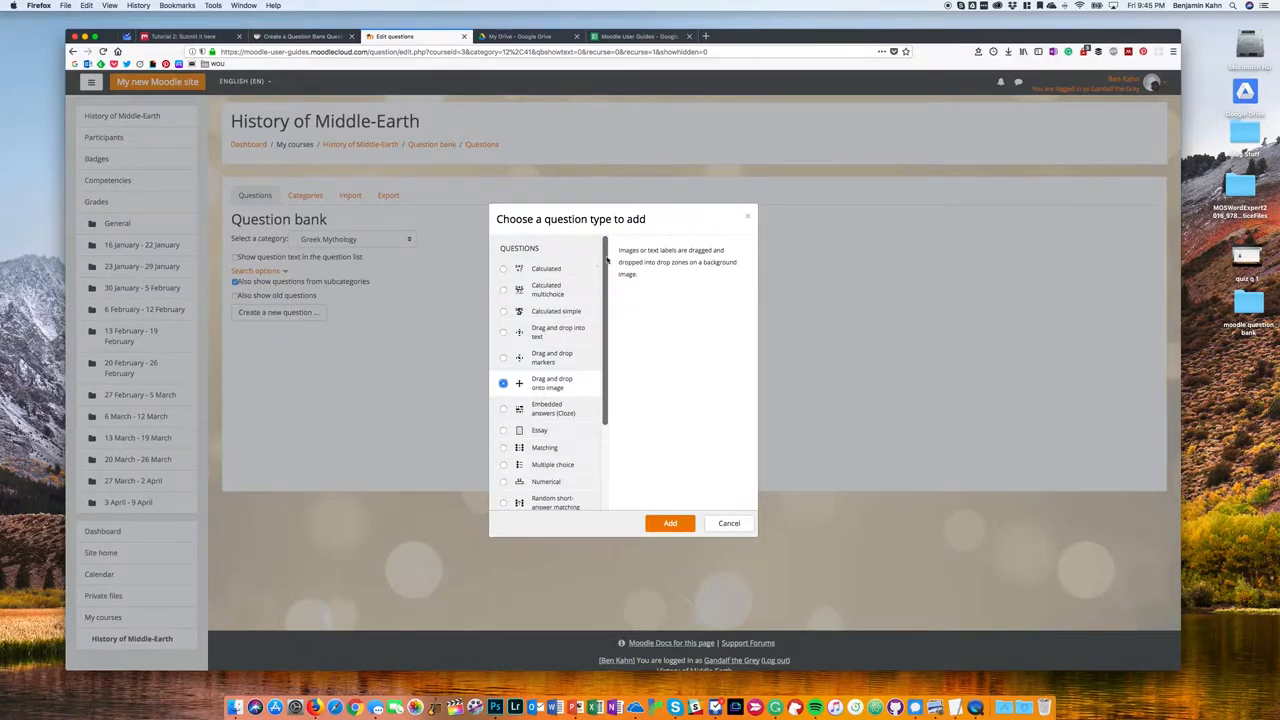
scroll(down, 3)
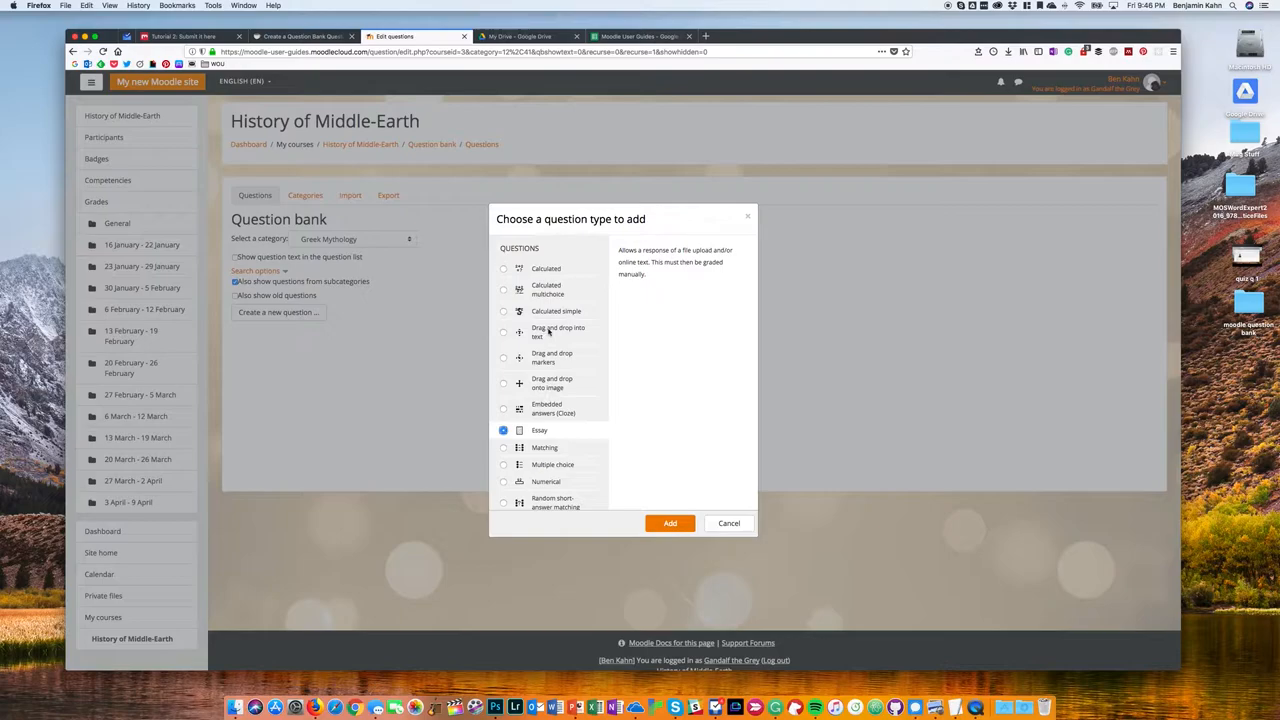
scroll(down, 3)
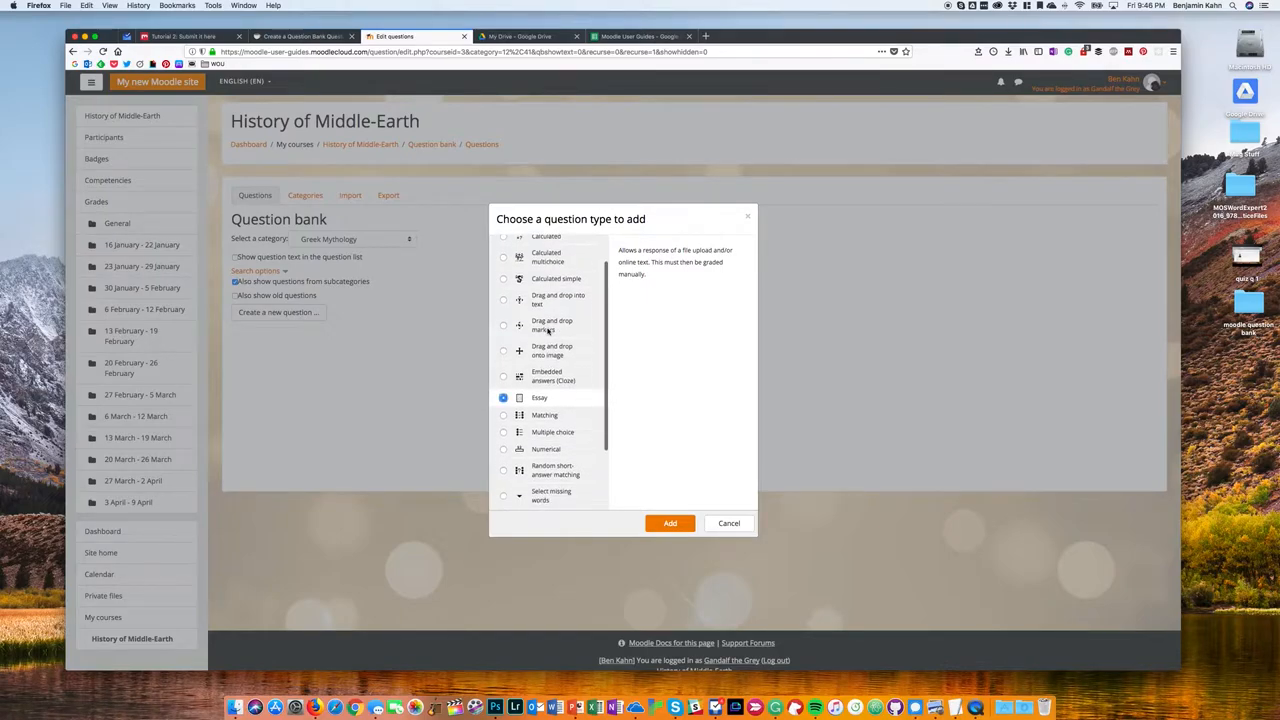
scroll(down, 3)
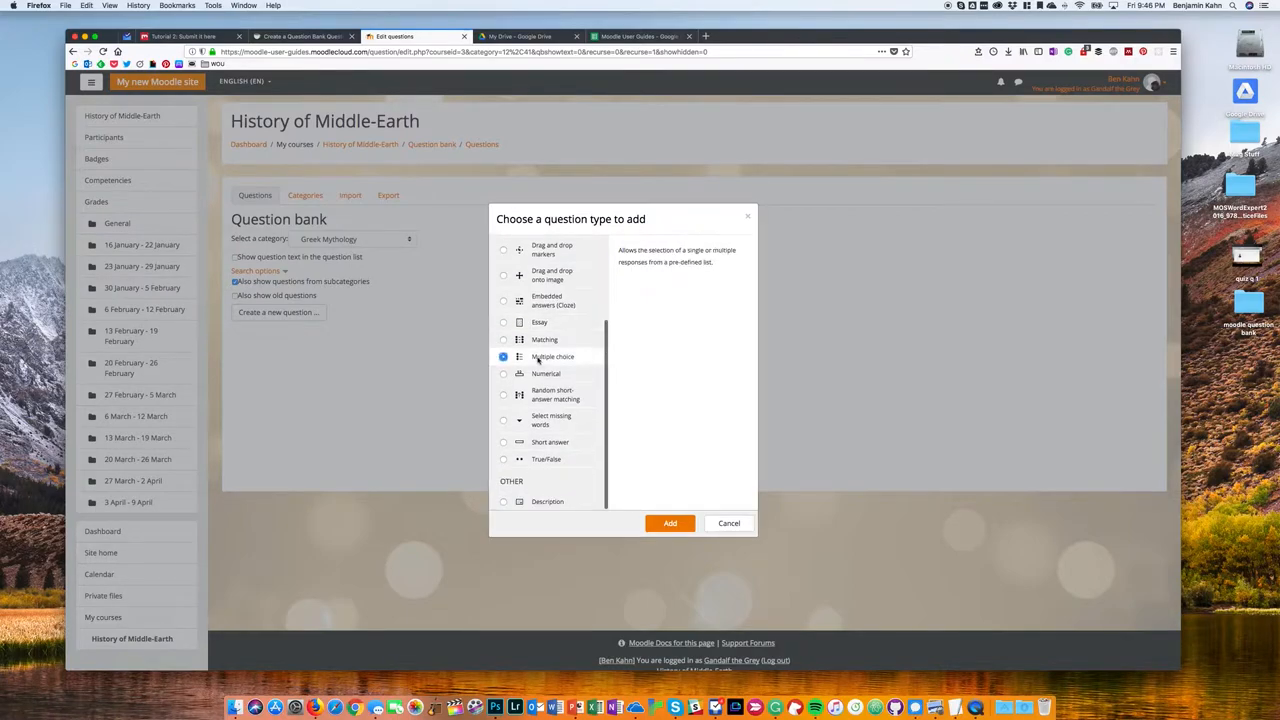
click(670, 523)
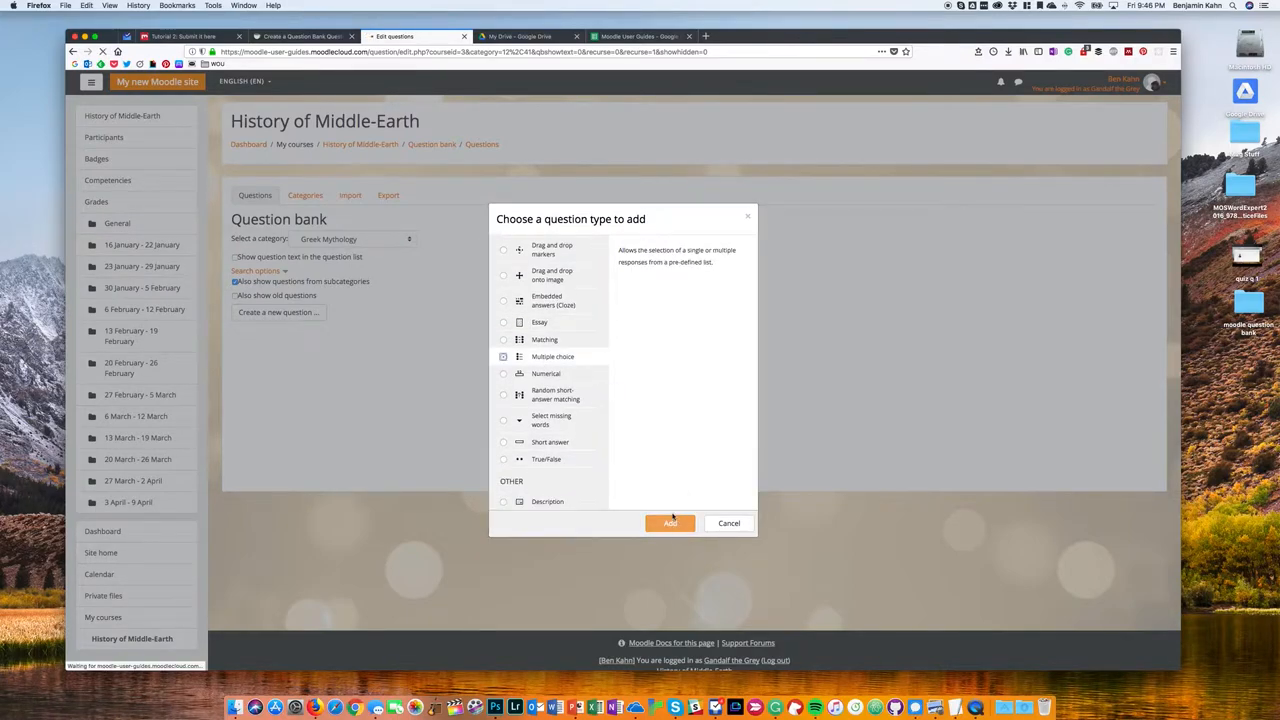
Step: Set name and text to 'The group of mythical beings that preceded the Olympians was:'
click(670, 523)
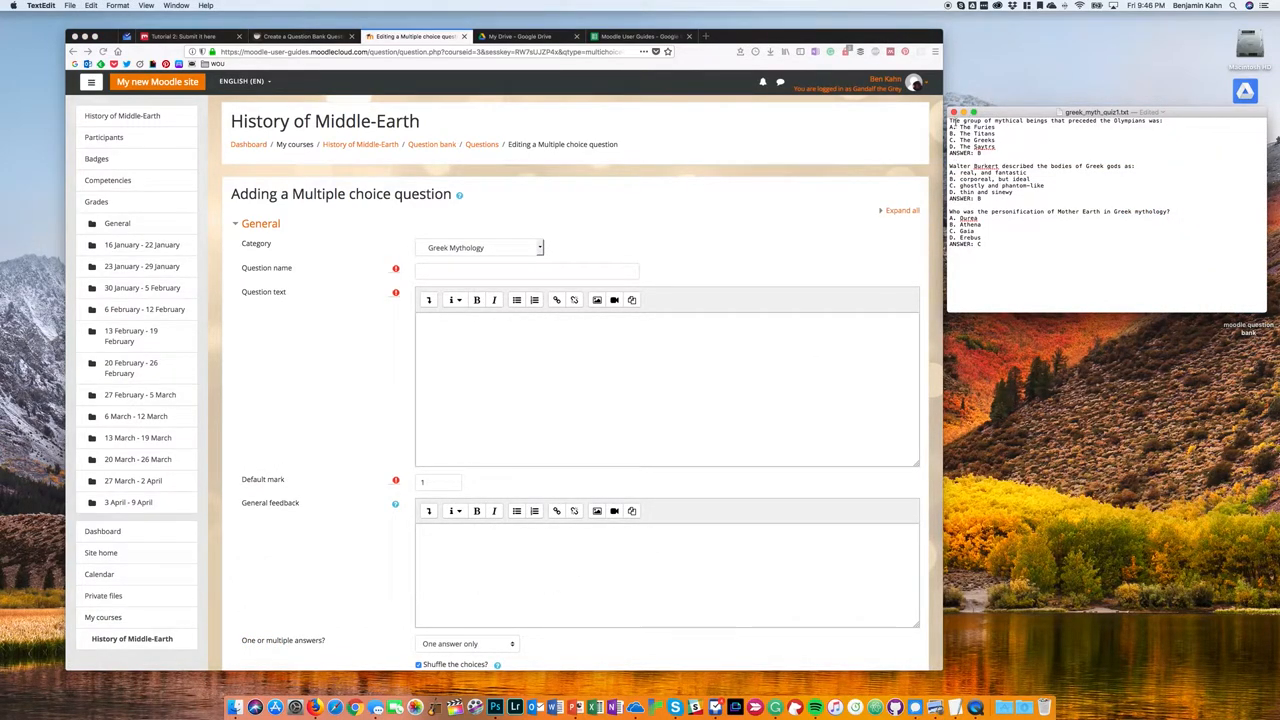
triple_click(1057, 120)
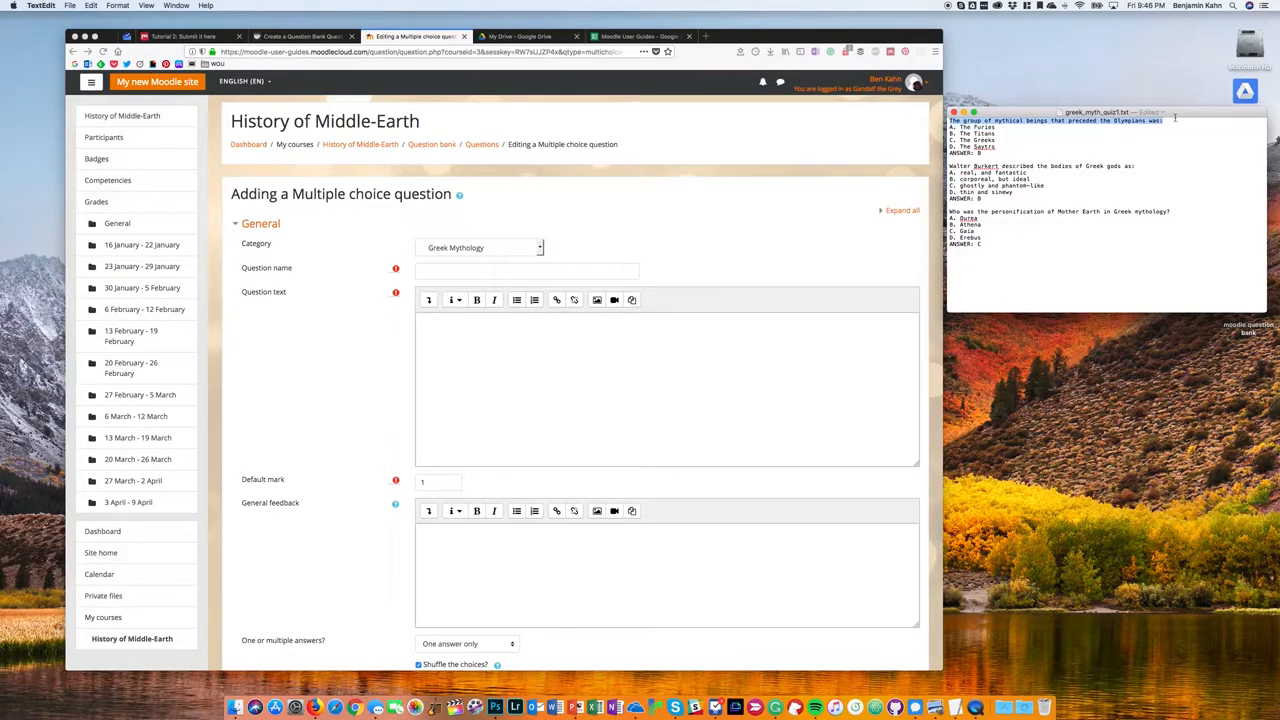
text(The group of mythical beings that preceded the Olympians was:)
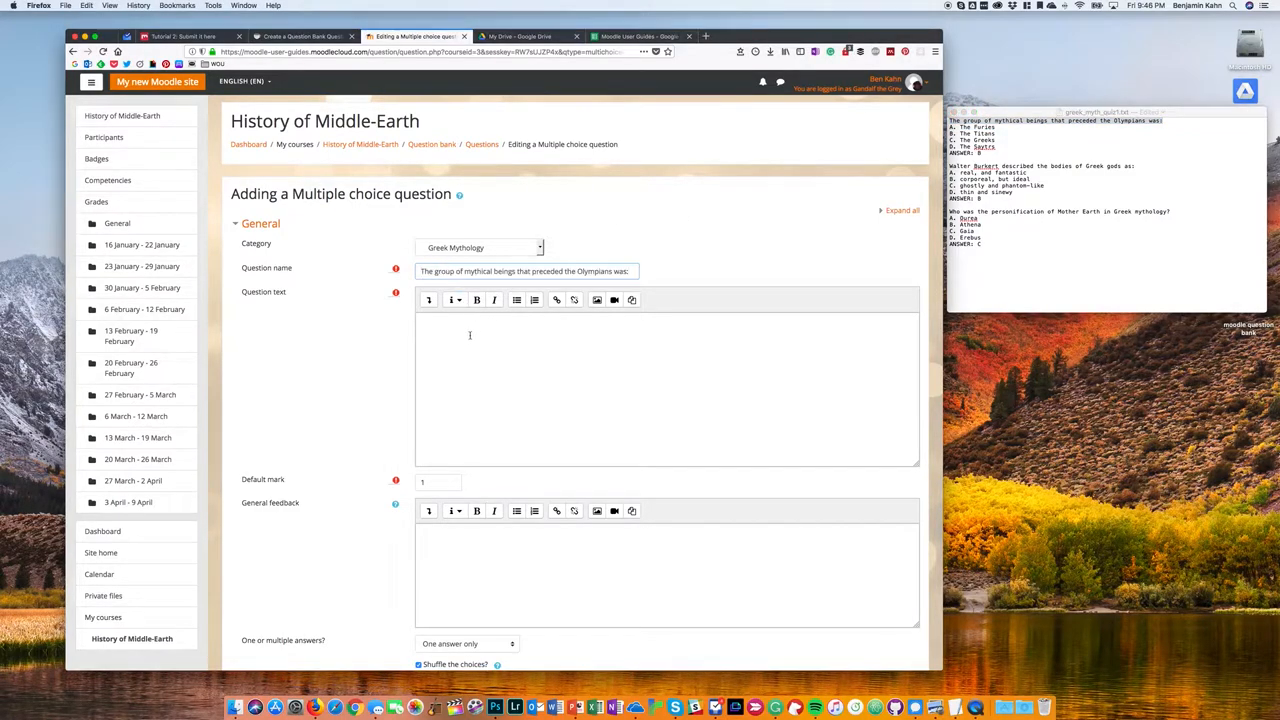
text(The group of mythical beings that preceded the Olympians was:)
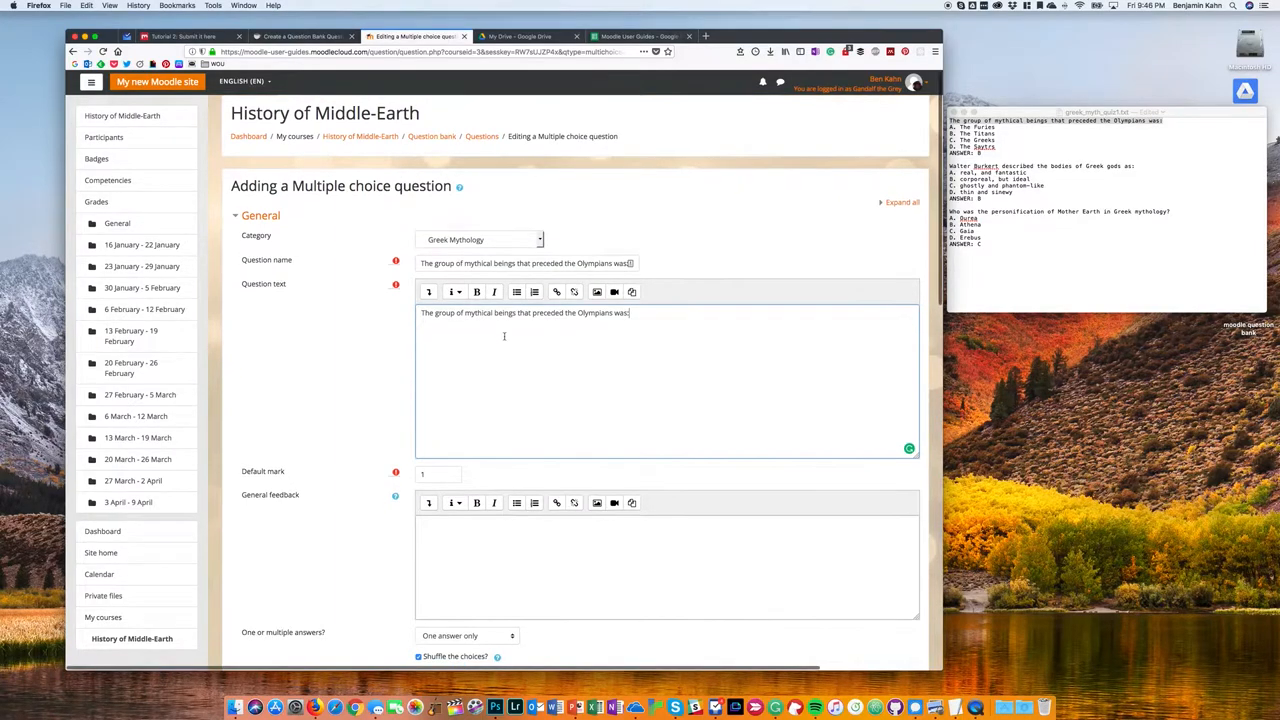
scroll(down, 3)
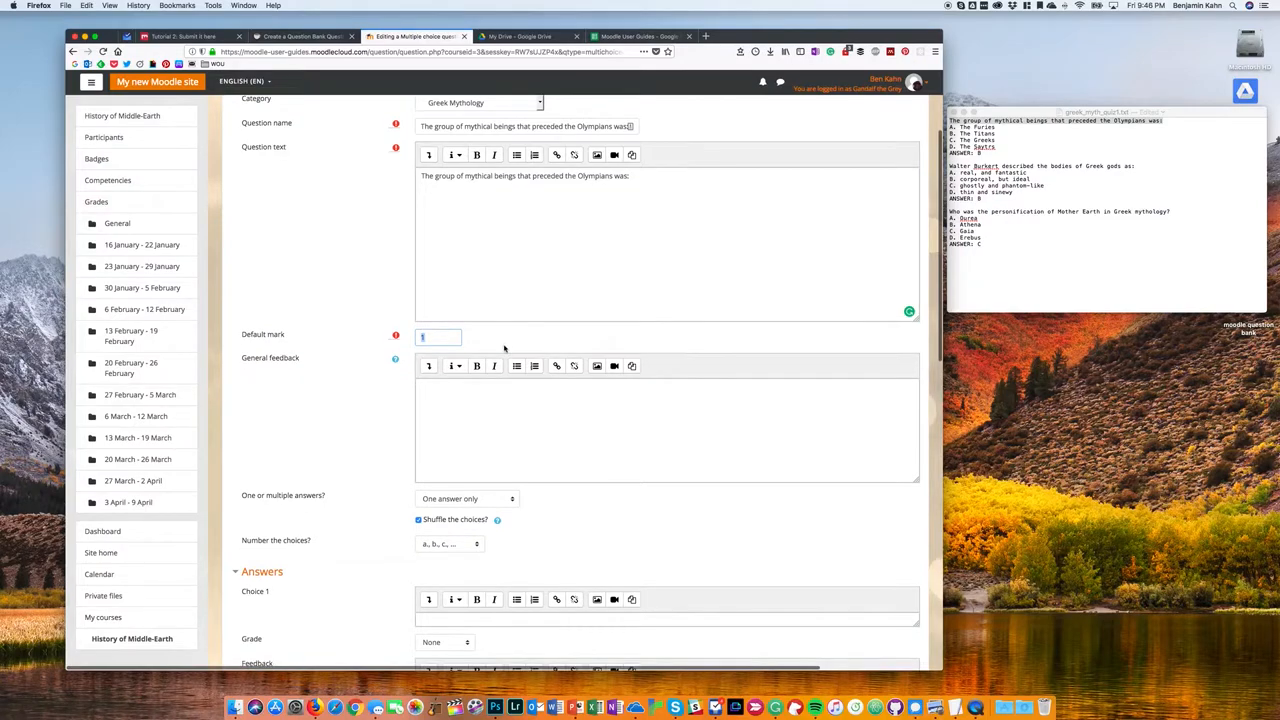
scroll(down, 3)
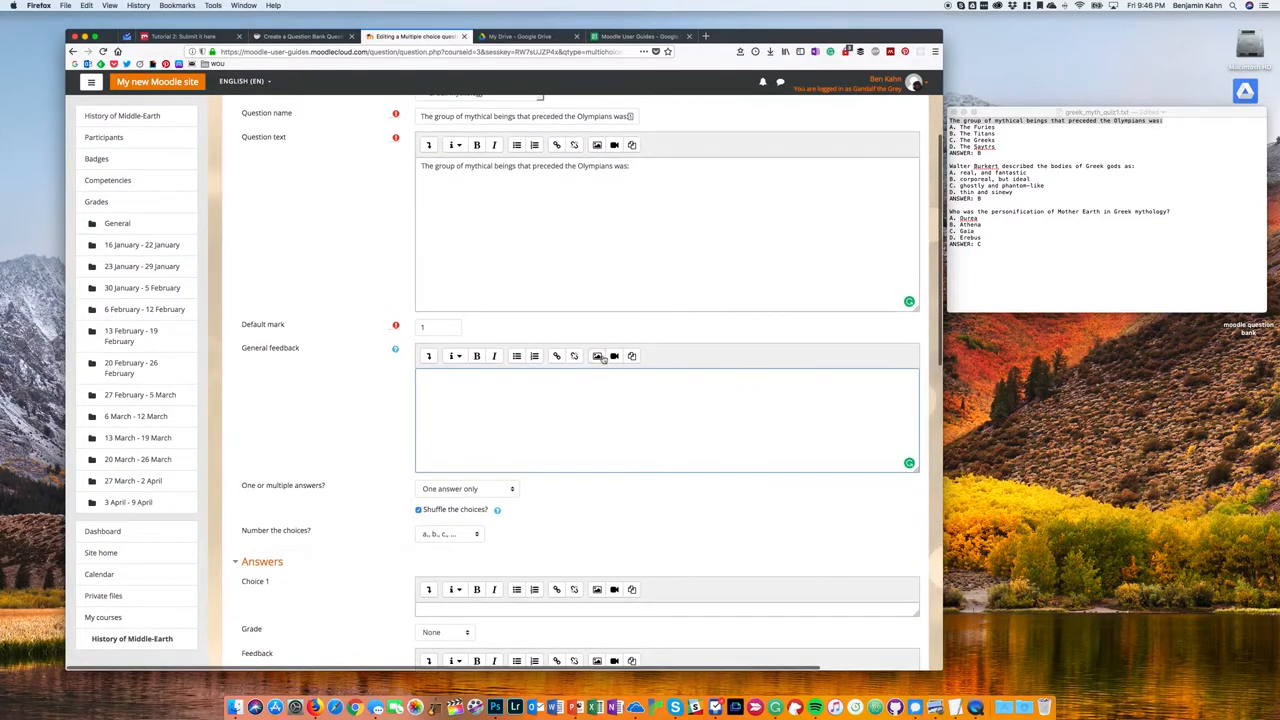
mouse_move(598, 356)
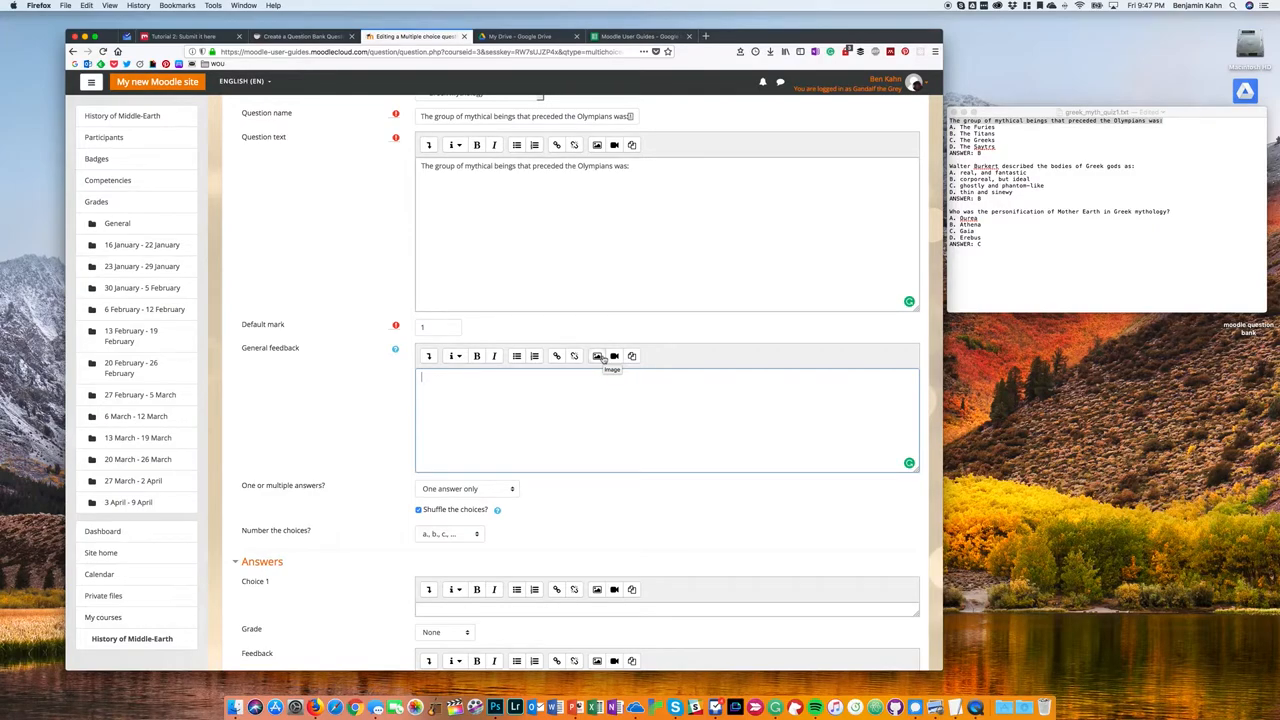
scroll(down, 3)
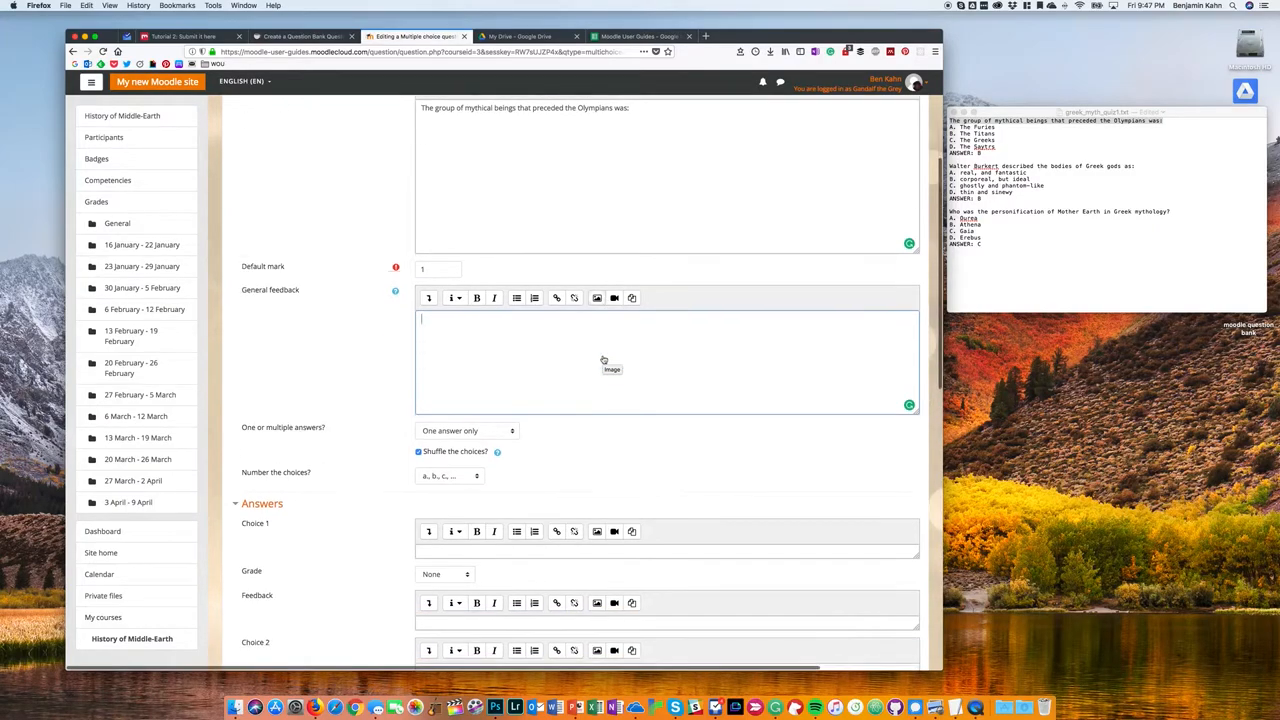
scroll(down, 3)
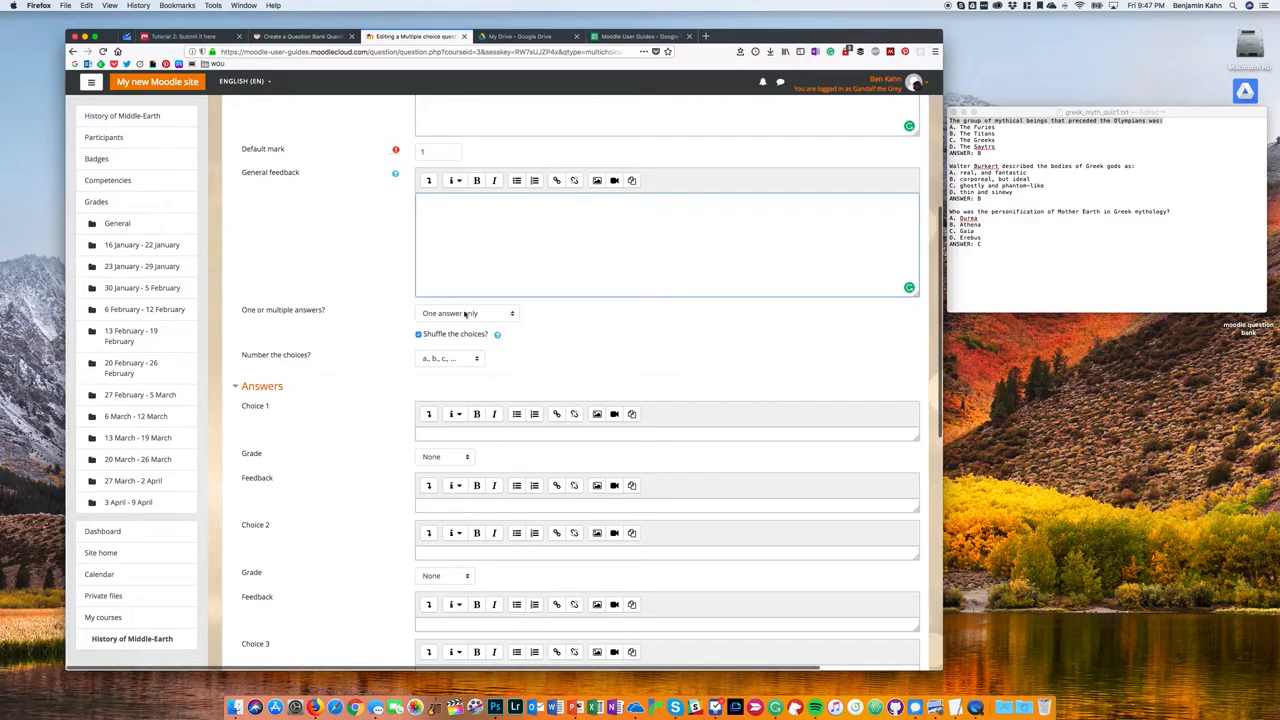
click(465, 313)
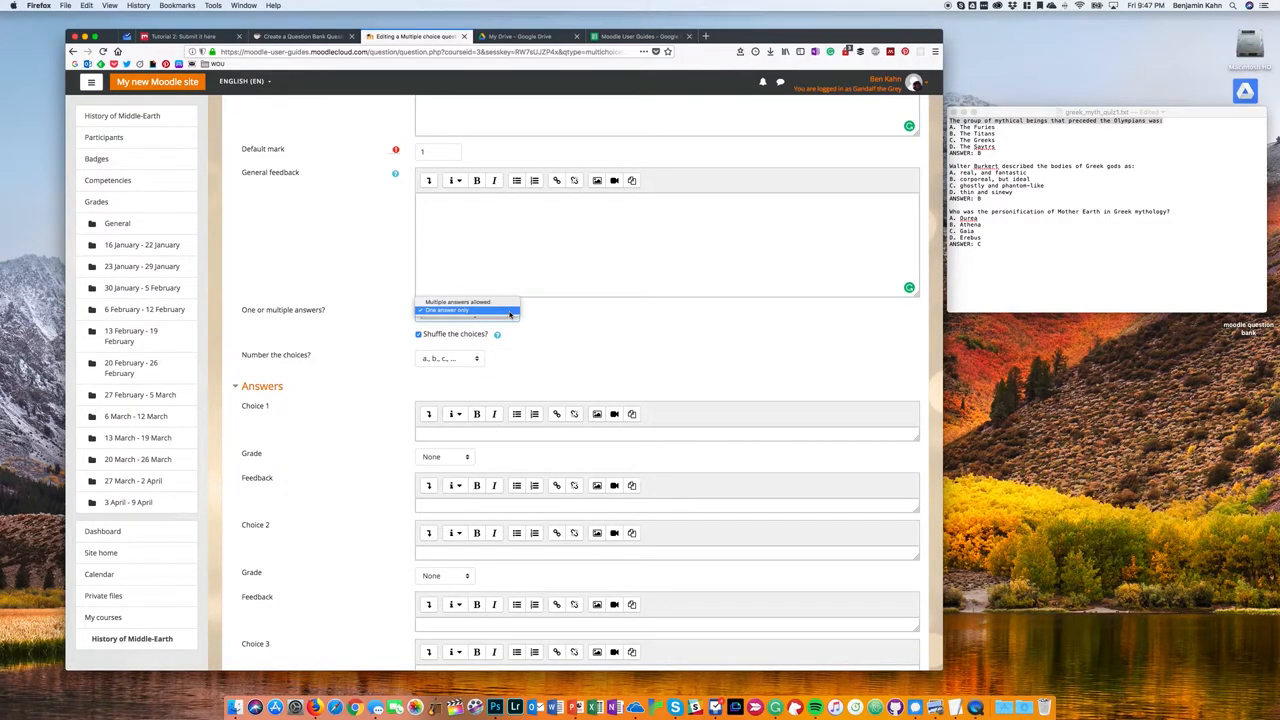
click(445, 309)
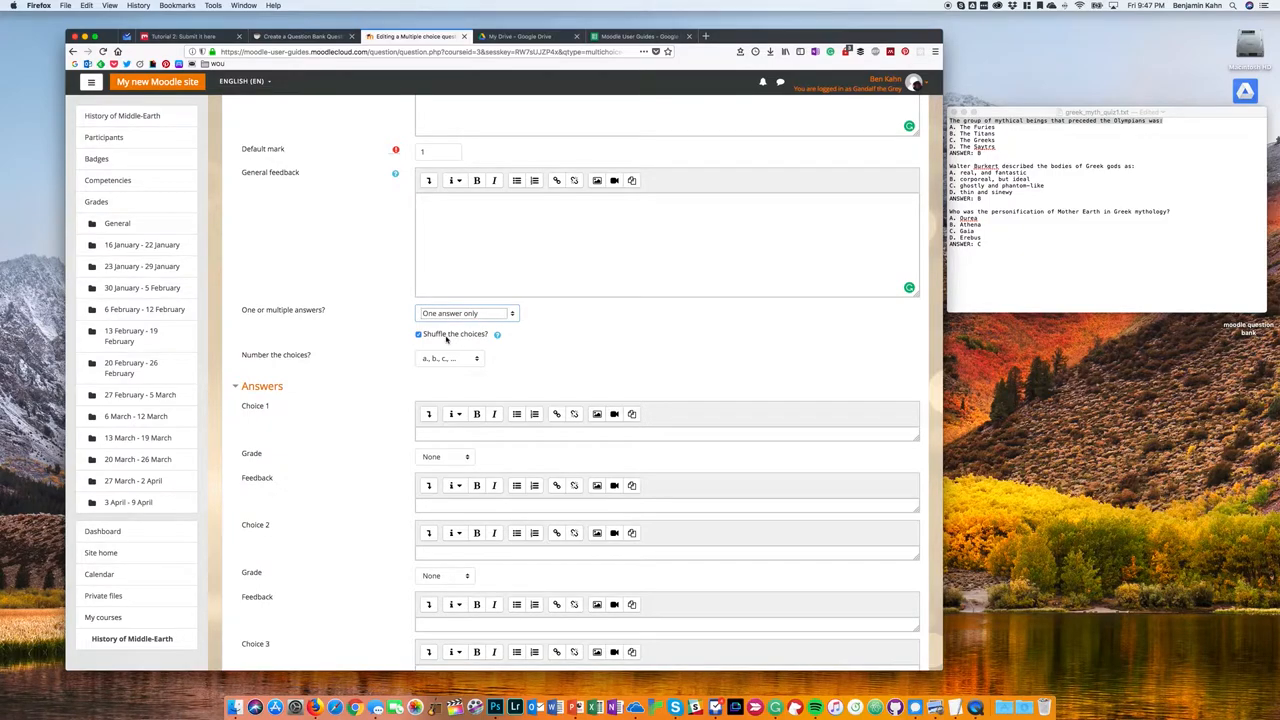
mouse_move(464, 383)
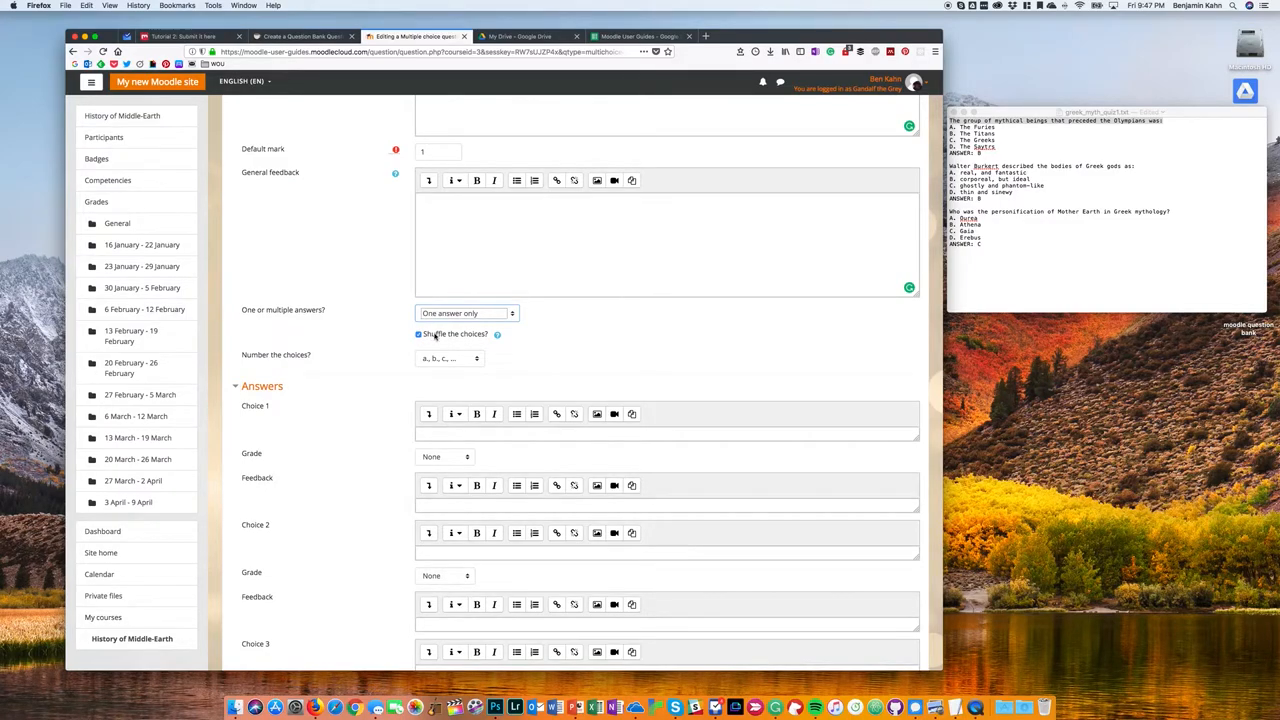
Step: Enter the answer choices, including The Furies and The Titans
scroll(down, 3)
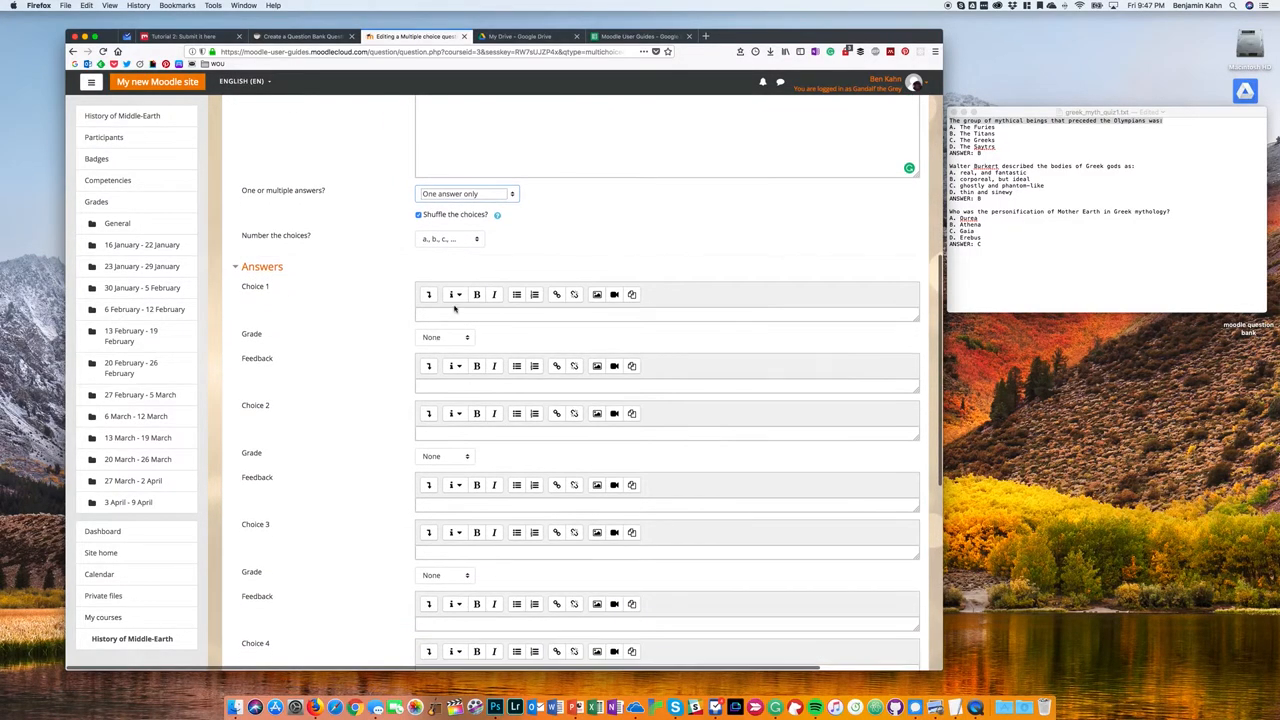
click(667, 314)
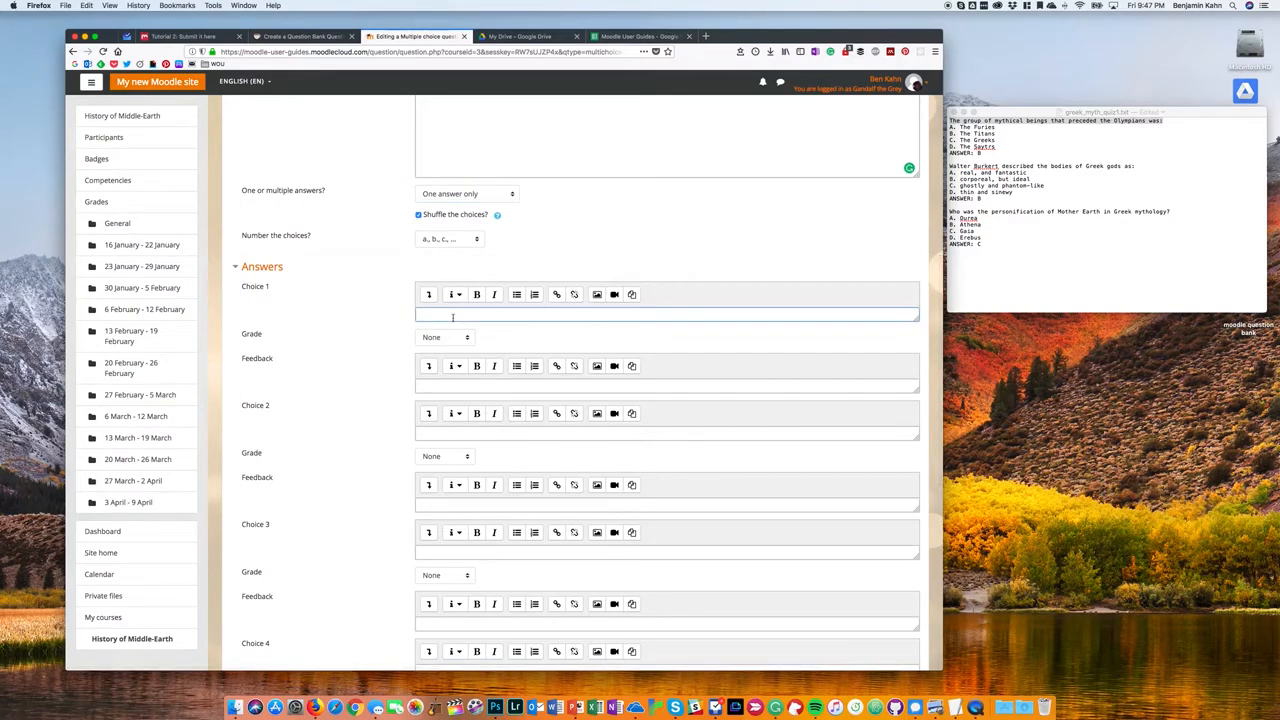
text(The Furies)
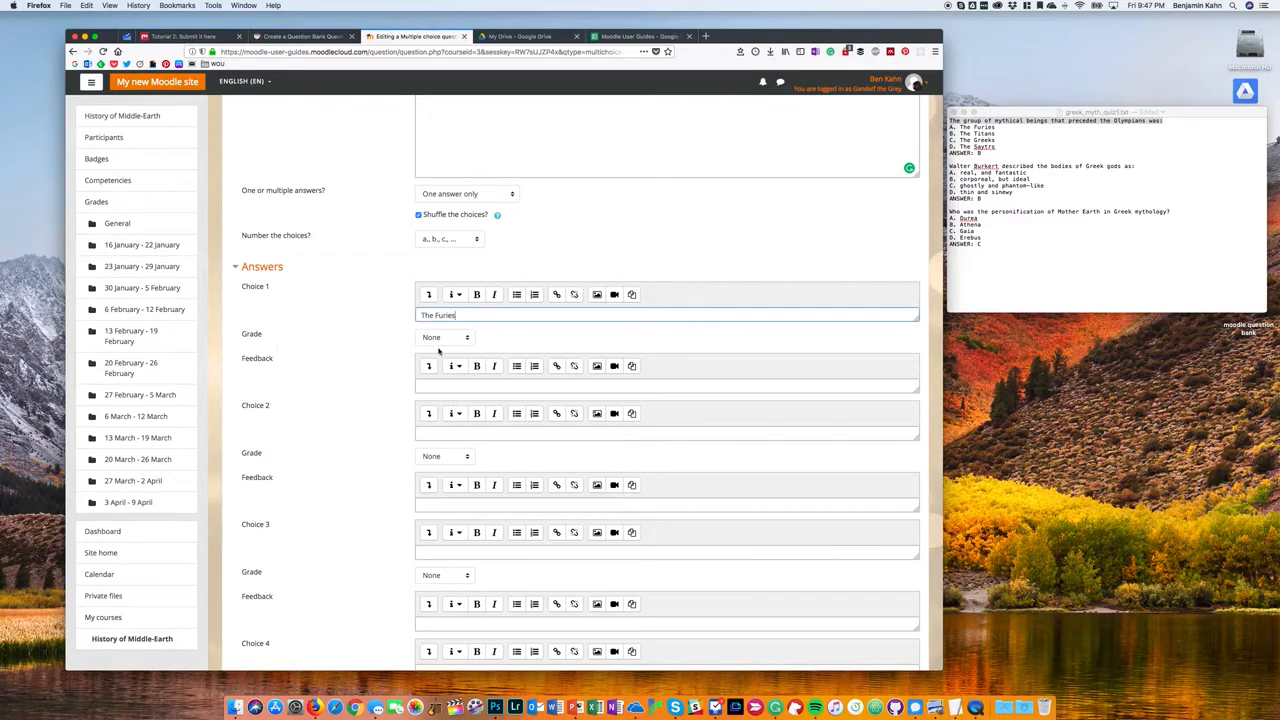
click(667, 386)
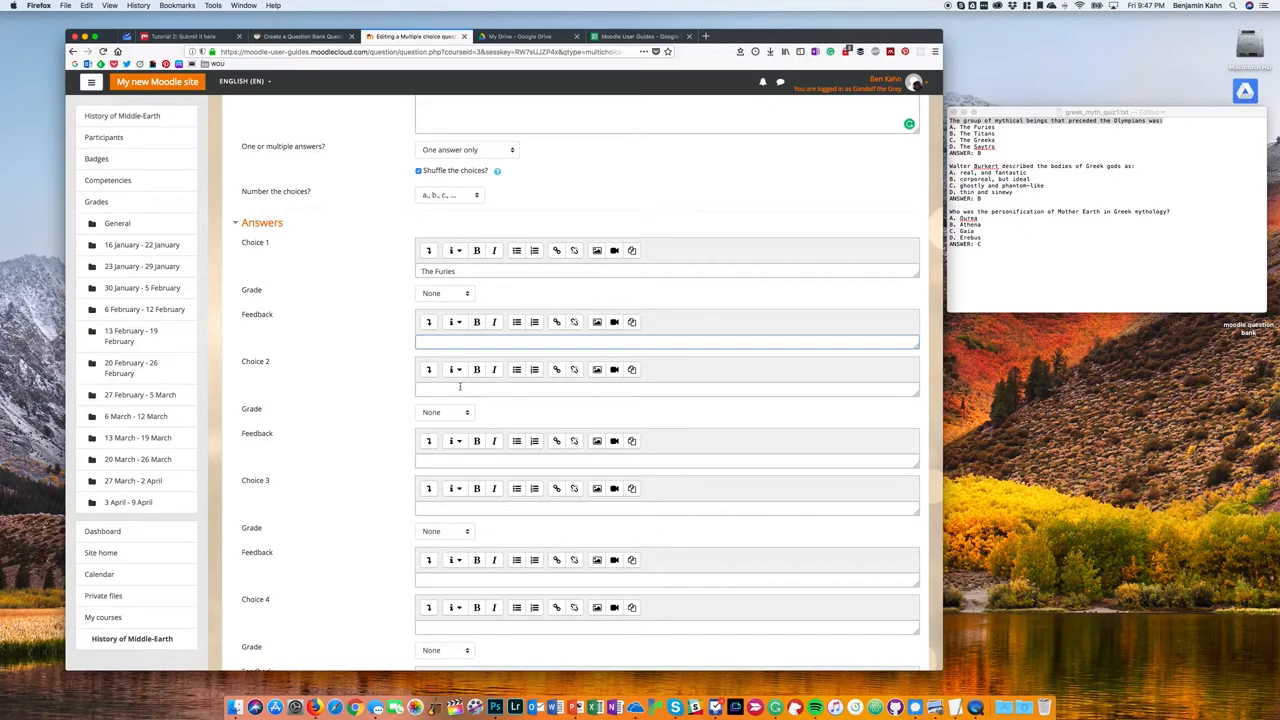
scroll(down, 3)
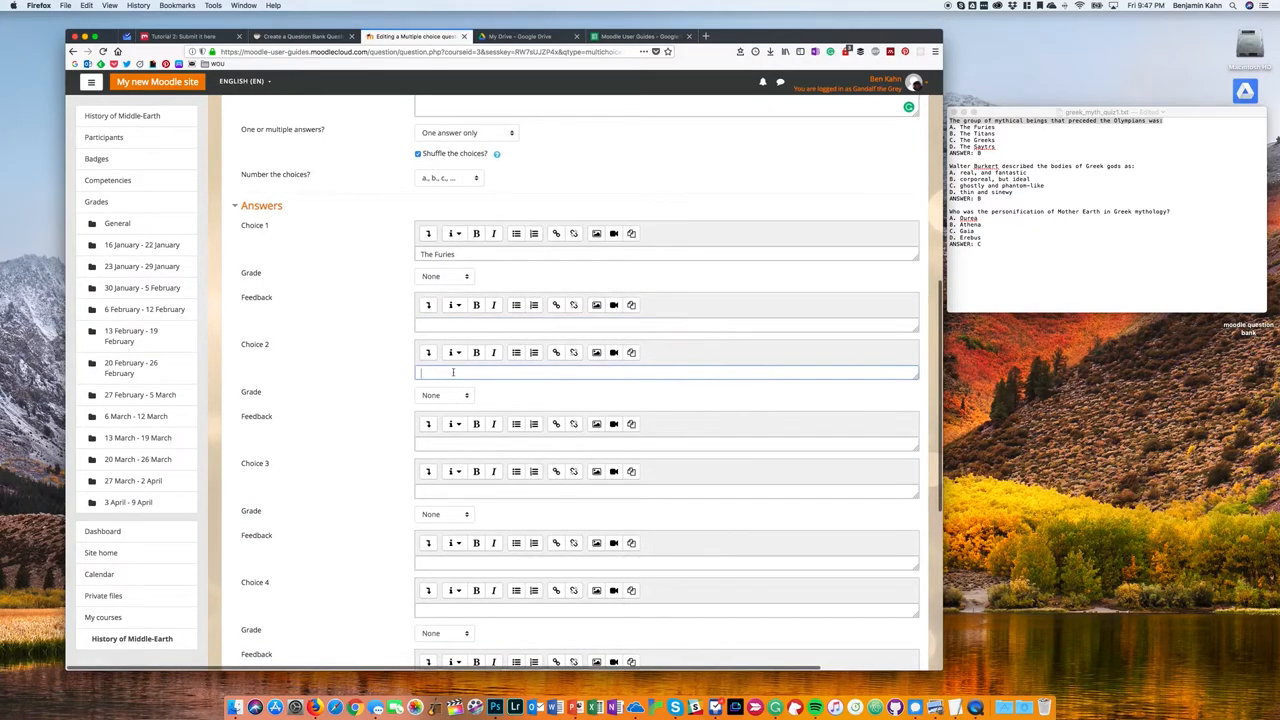
text(The Titans)
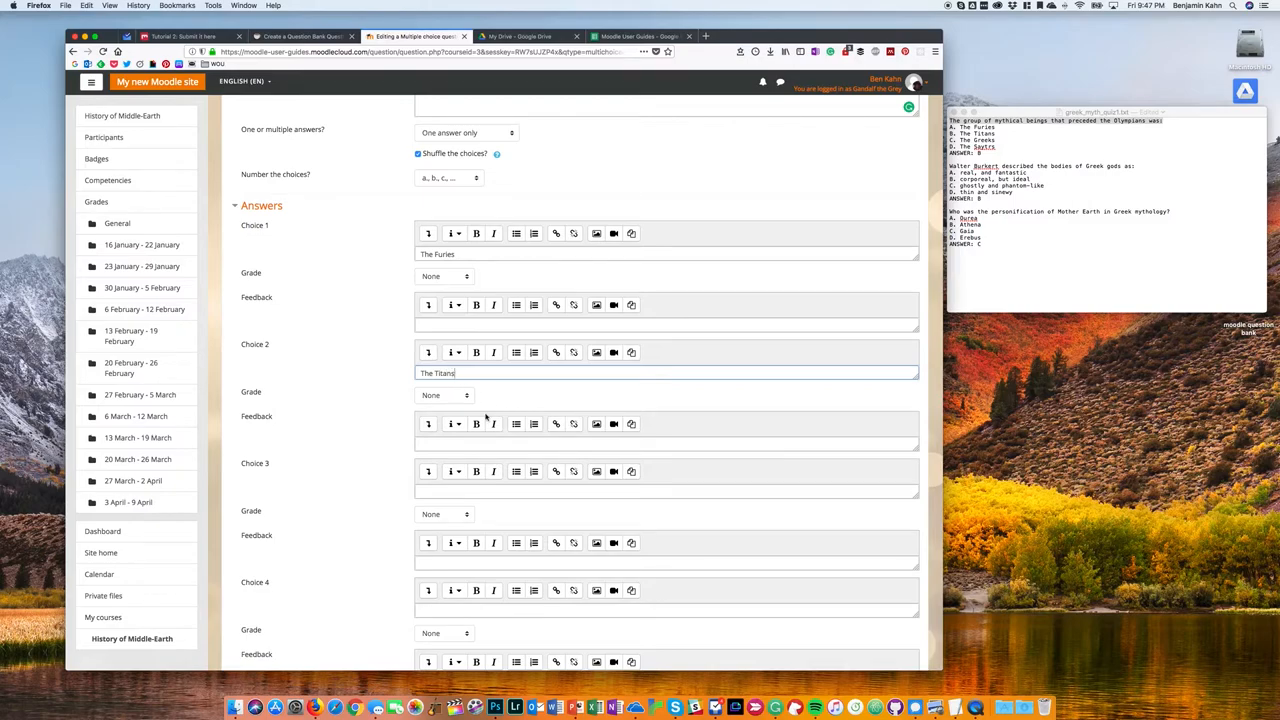
Step: Give The Titans a 100% grade and save the question
click(445, 395)
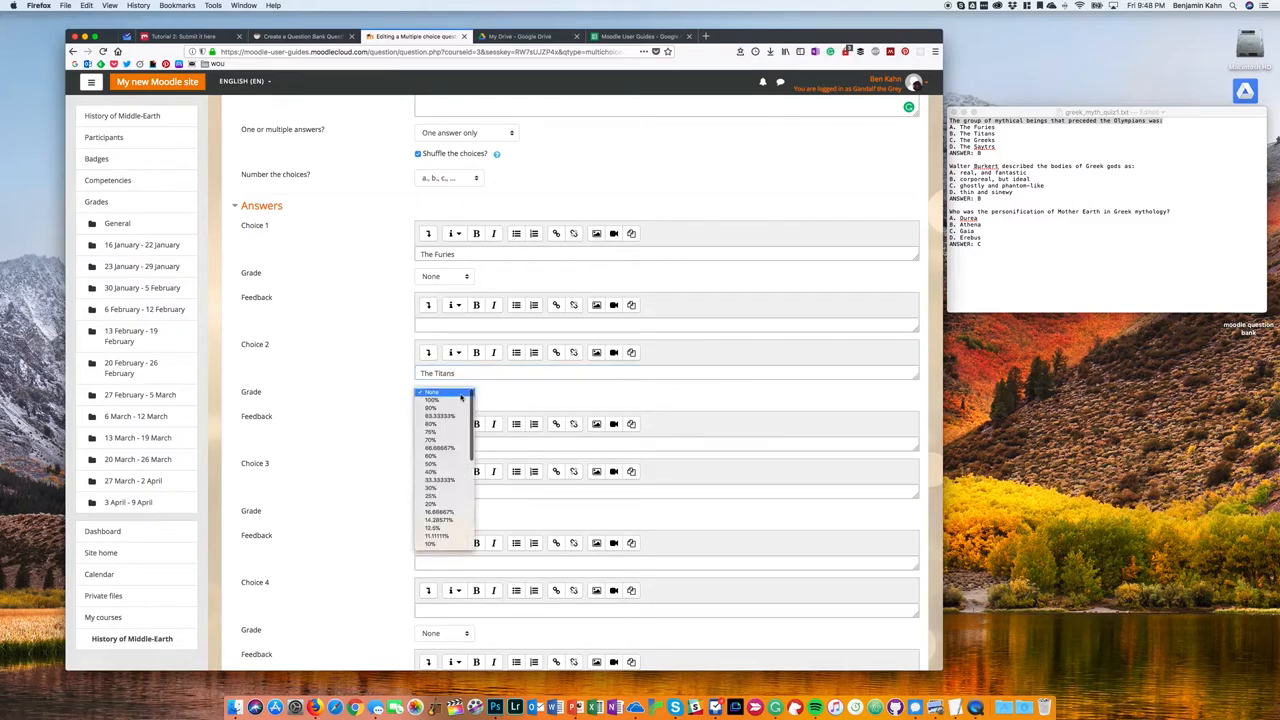
mouse_move(432, 400)
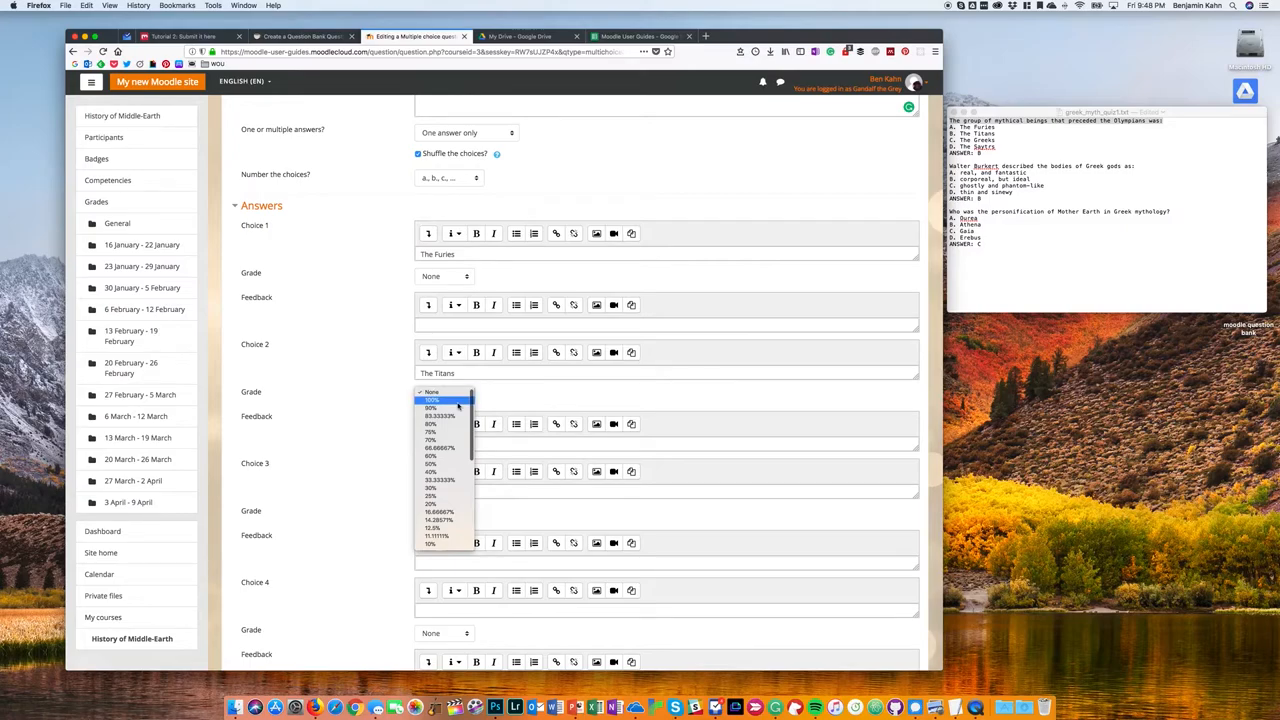
click(430, 399)
text(The Satyrs)
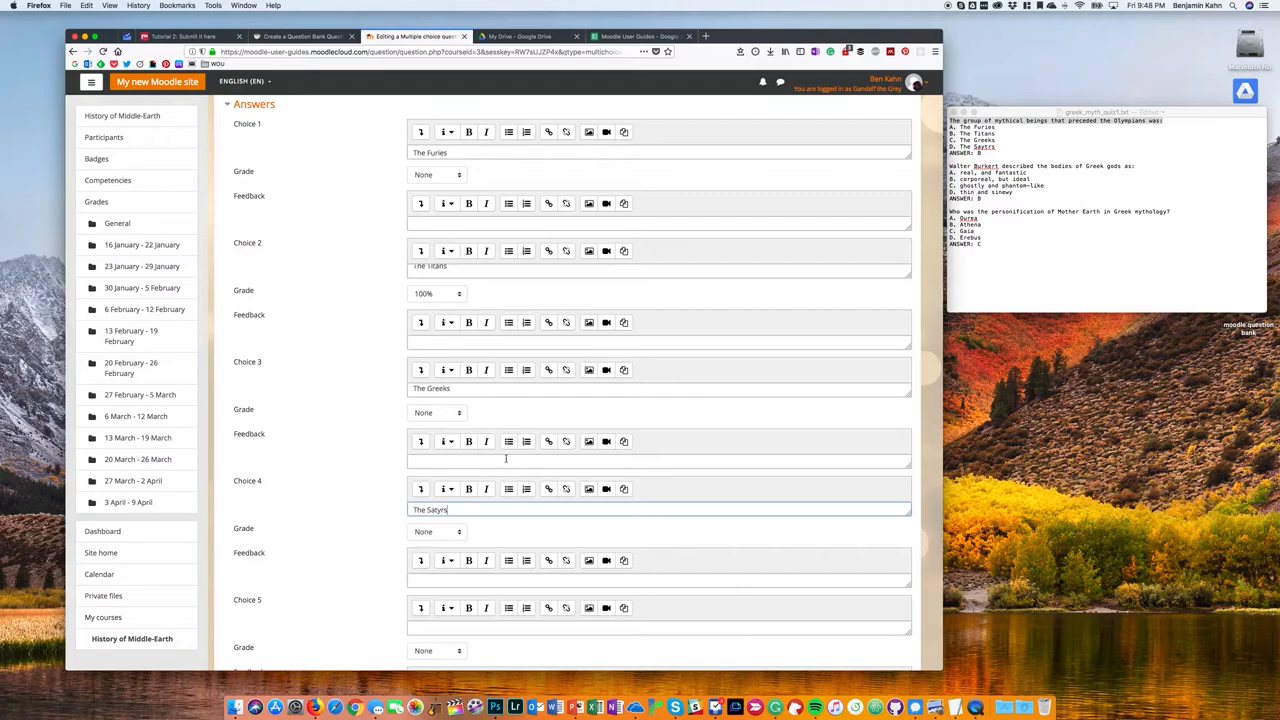
scroll(down, 3)
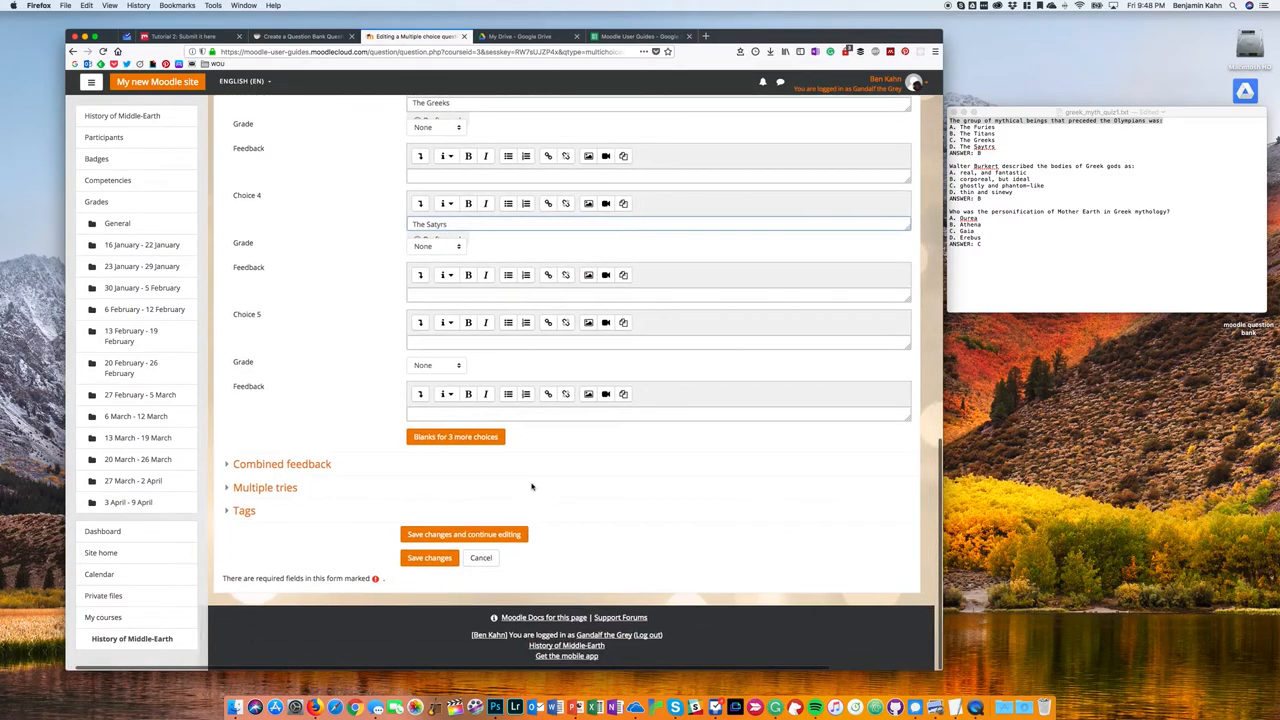
click(424, 558)
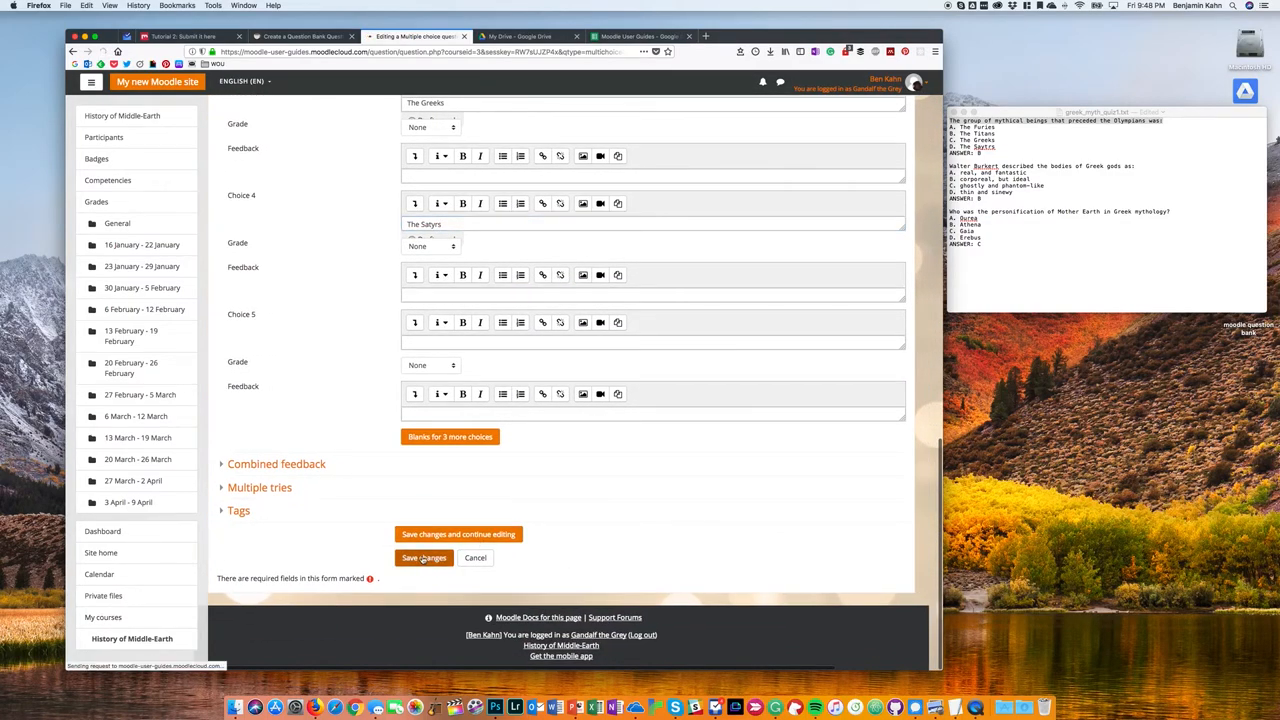
click(423, 558)
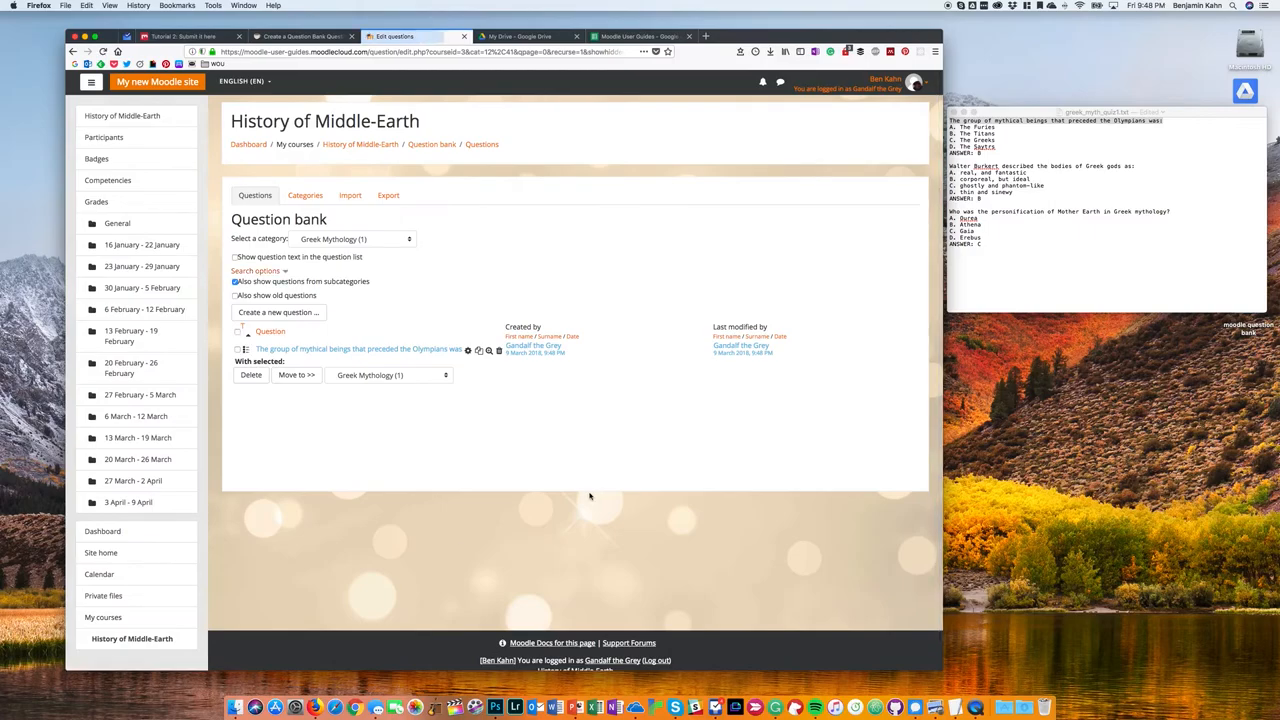
mouse_move(379, 354)
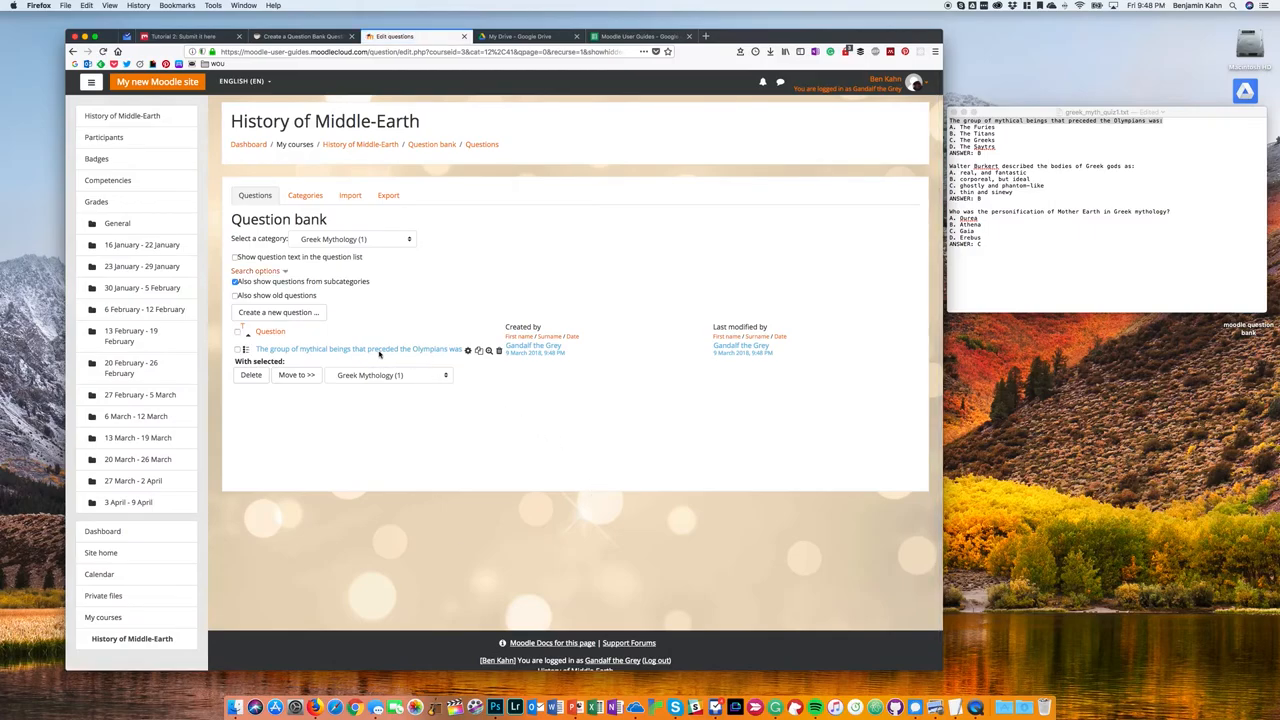